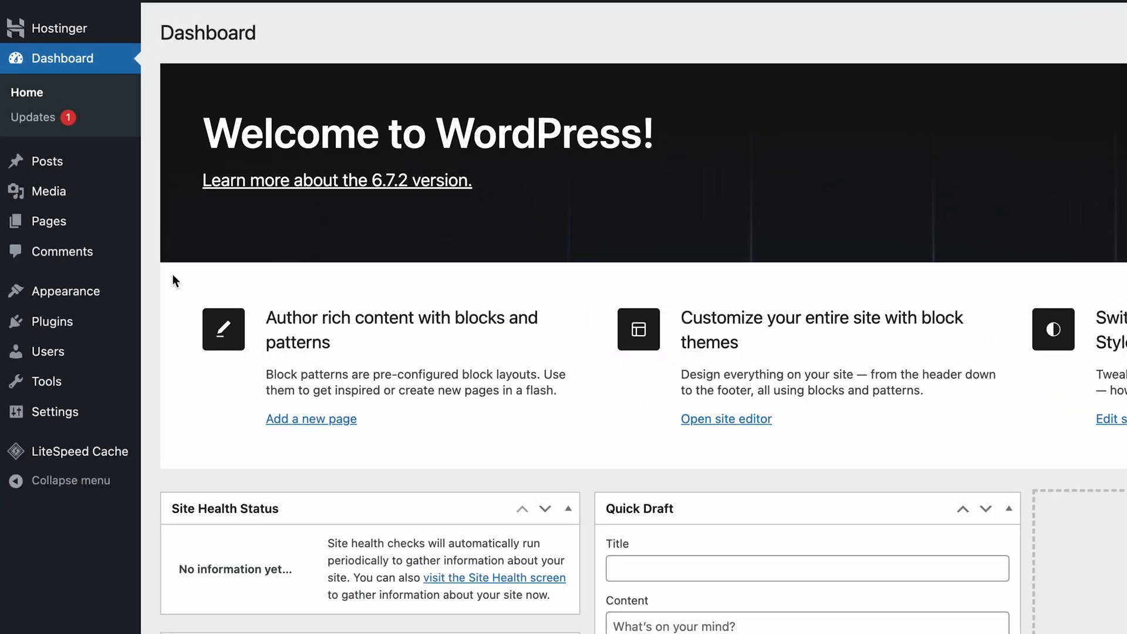
mouse_move(51, 321)
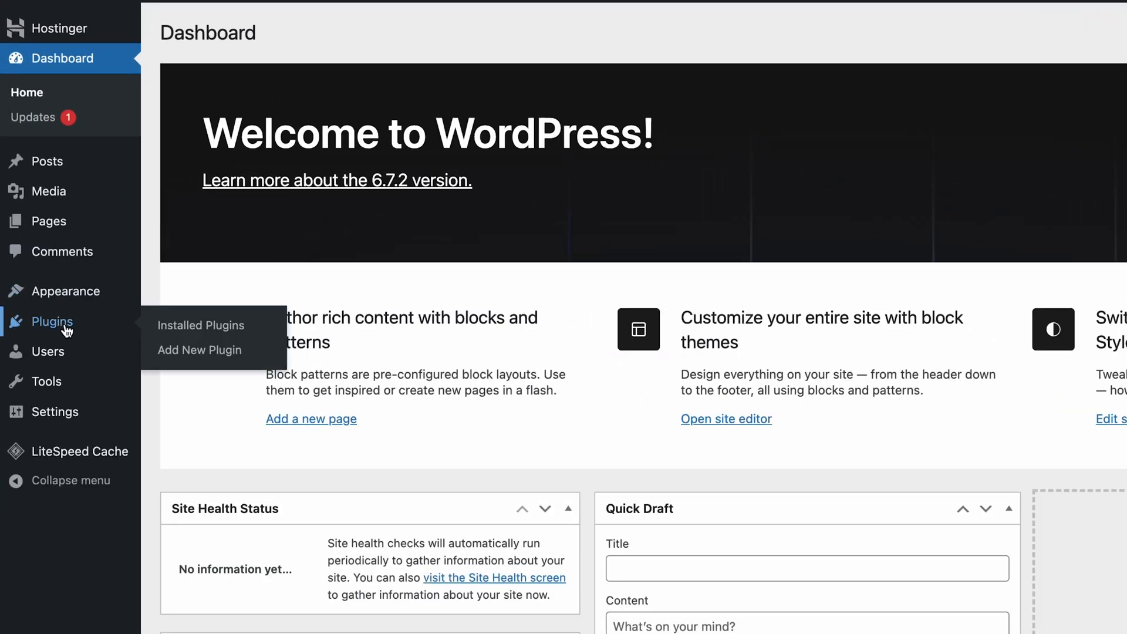
- Install and activate the SliceWP plugin from Add New Plugin
click(199, 350)
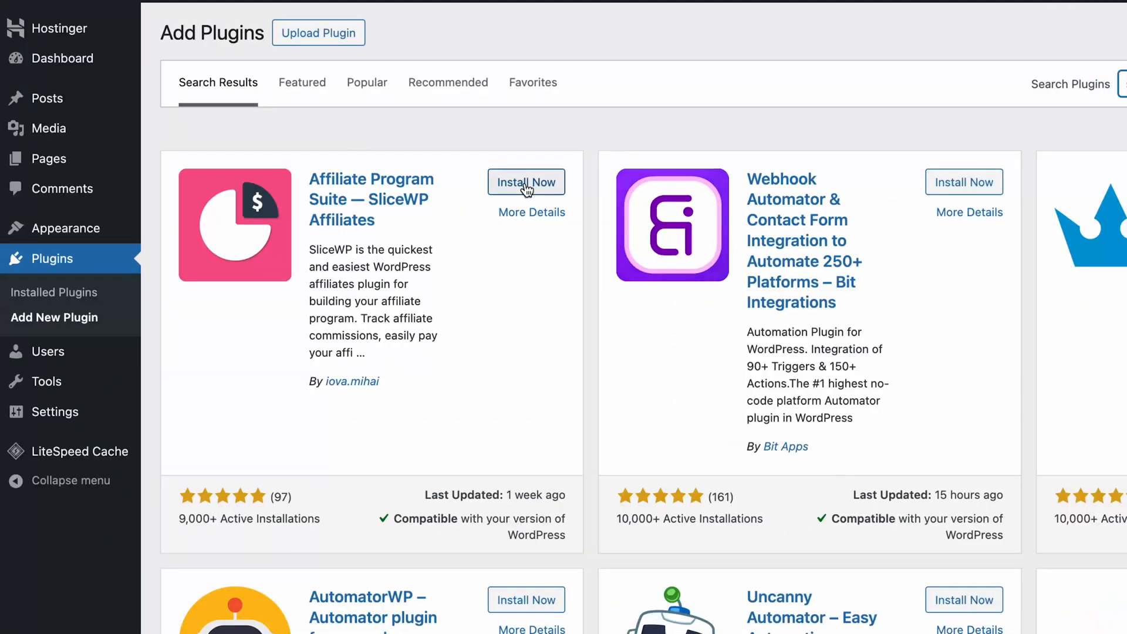
click(526, 182)
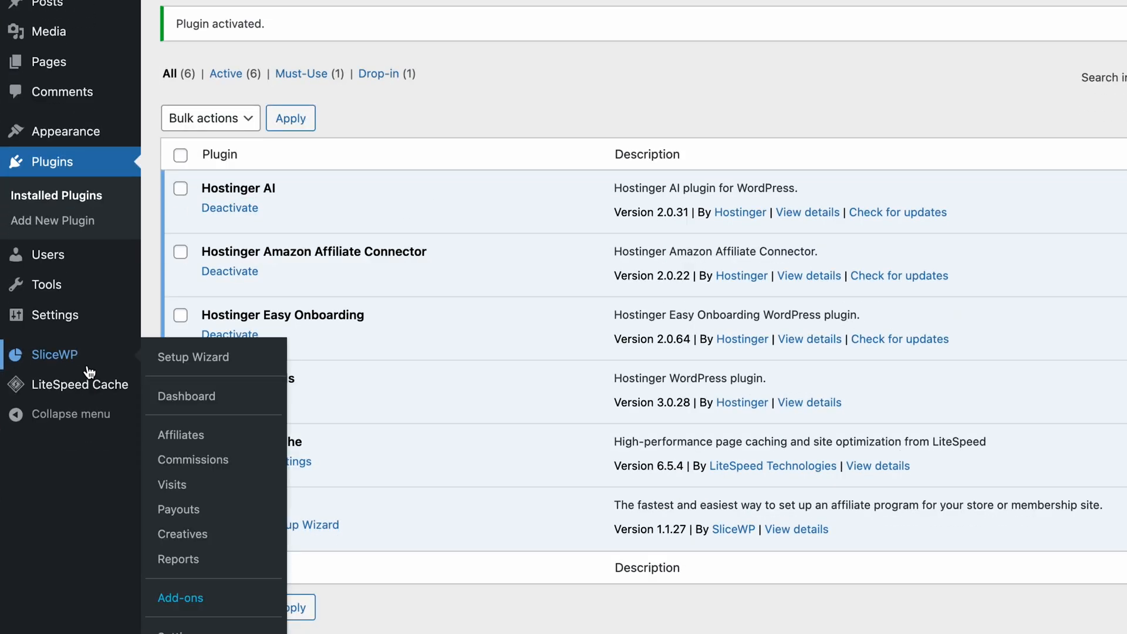
- Start the SliceWP setup wizard and pick WooCommerce as the integration
click(193, 357)
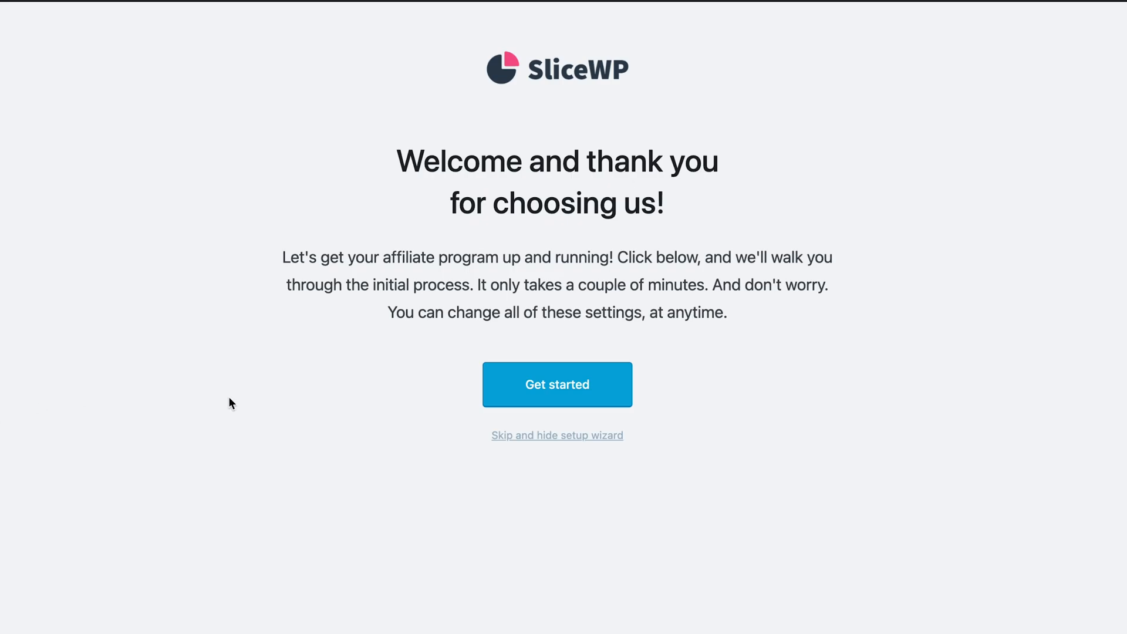
click(556, 383)
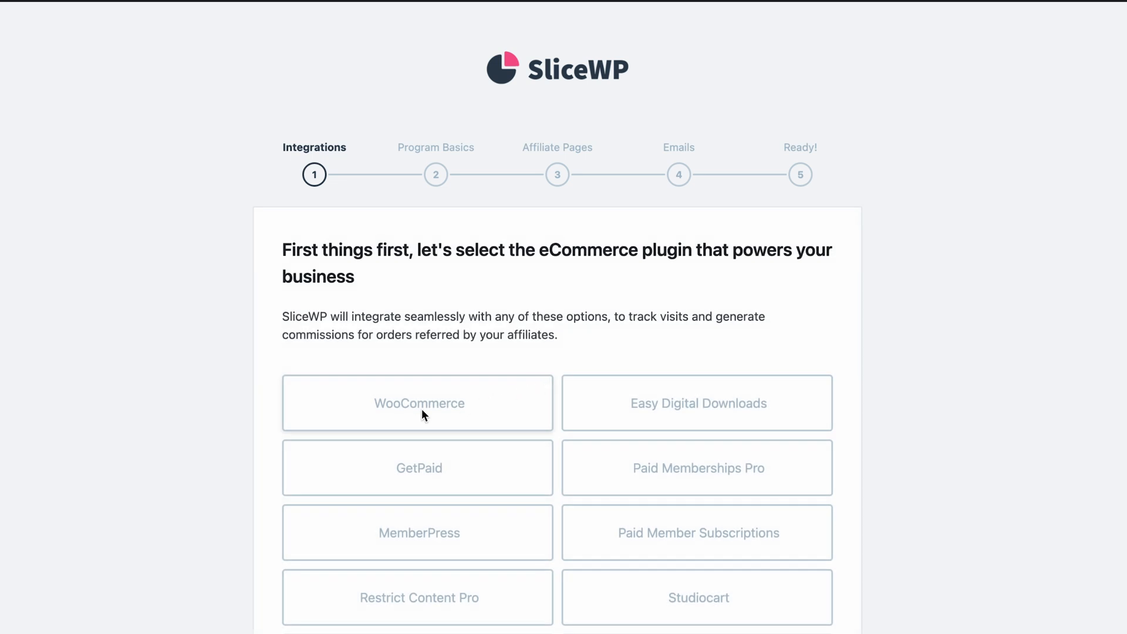
click(419, 403)
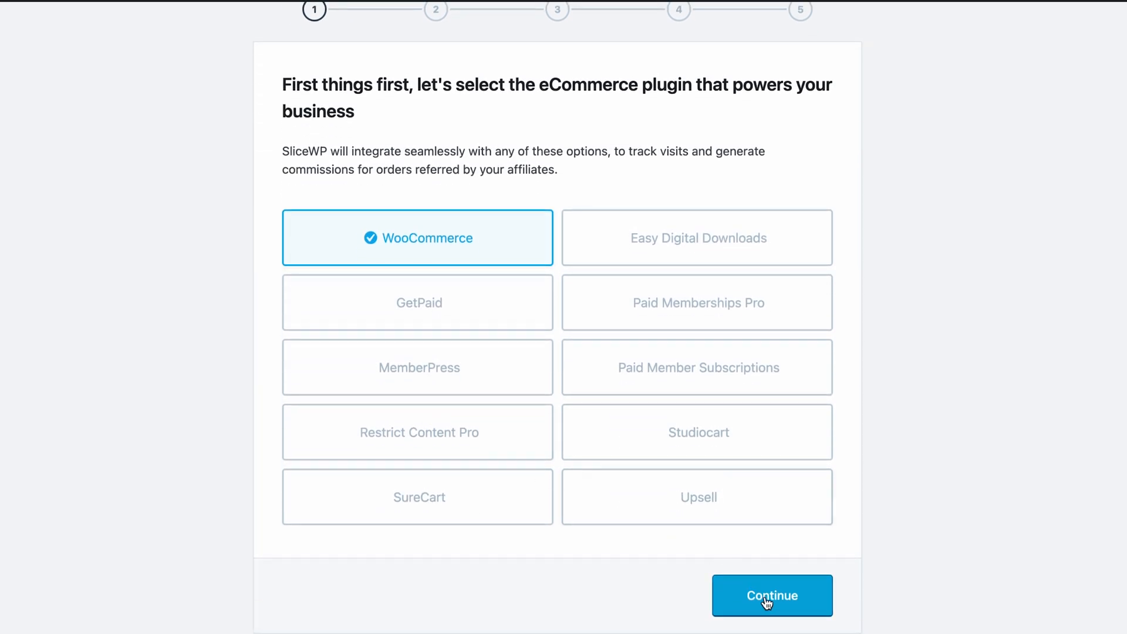
click(772, 596)
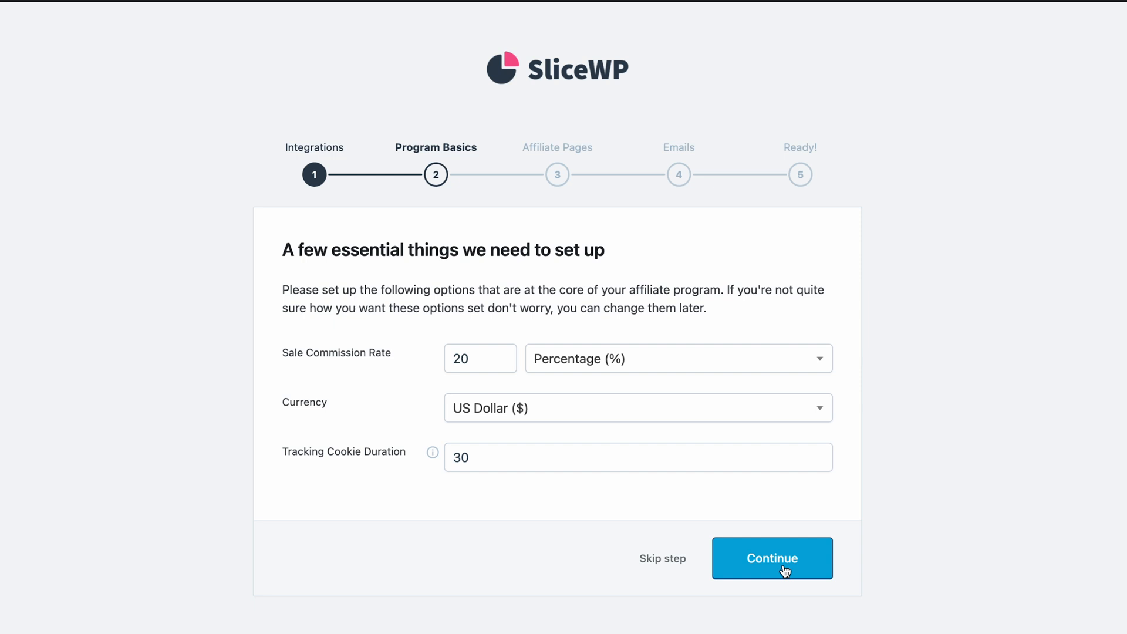
- Accept Program Basics defaults: 20% commission, US Dollar, 30-day cookie
click(771, 558)
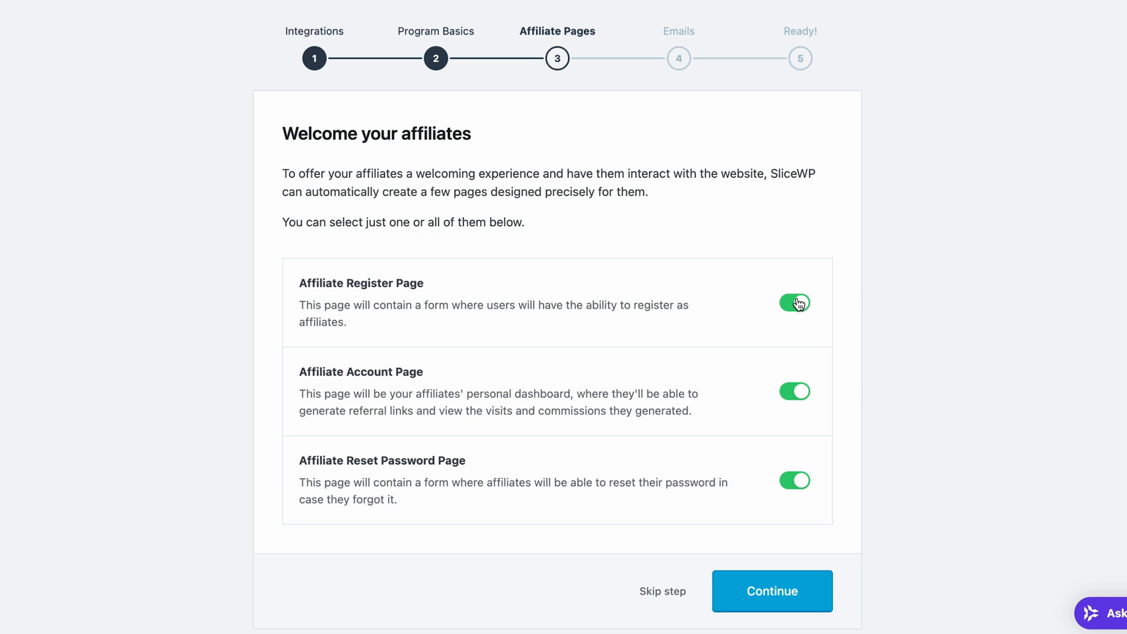
mouse_move(776, 563)
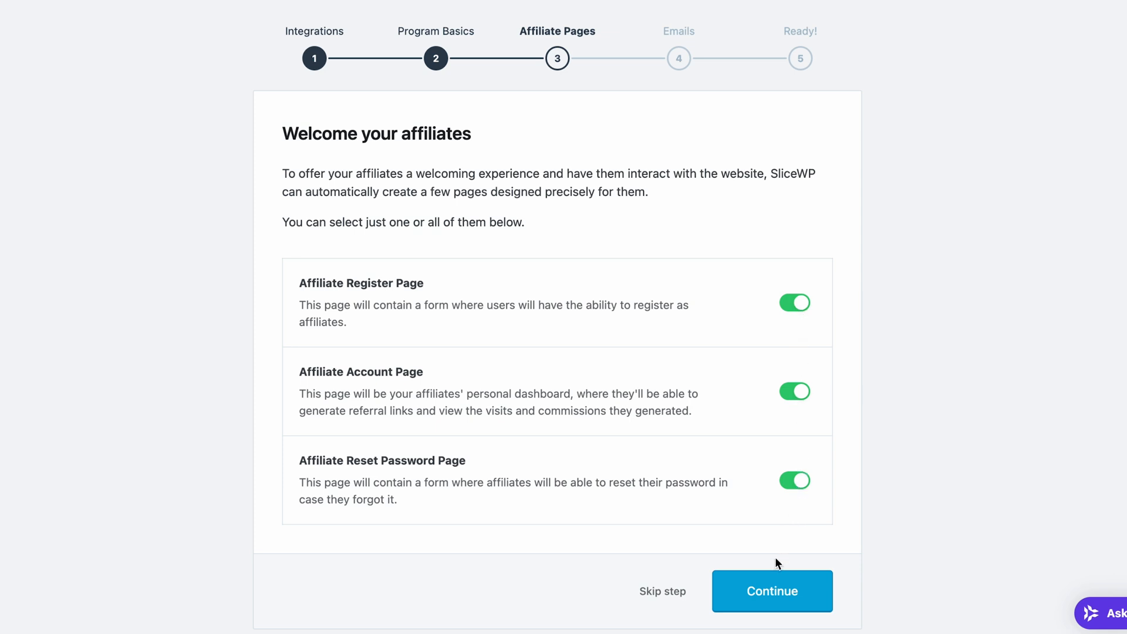
- Keep all three affiliate pages and all email notifications enabled in the wizard
click(771, 590)
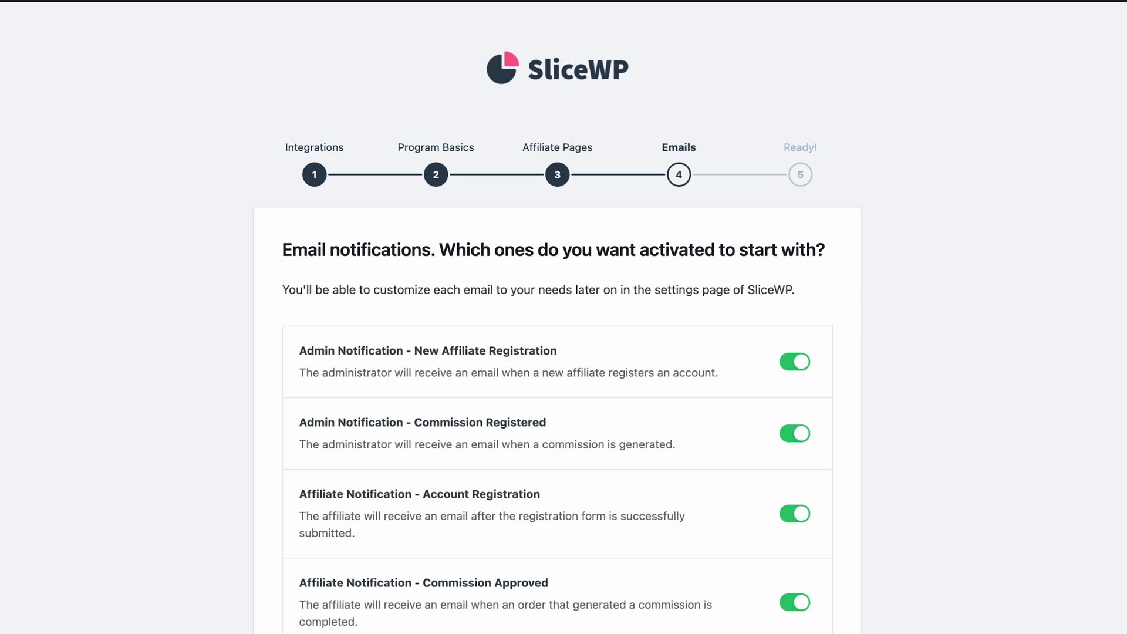
scroll(down, 3)
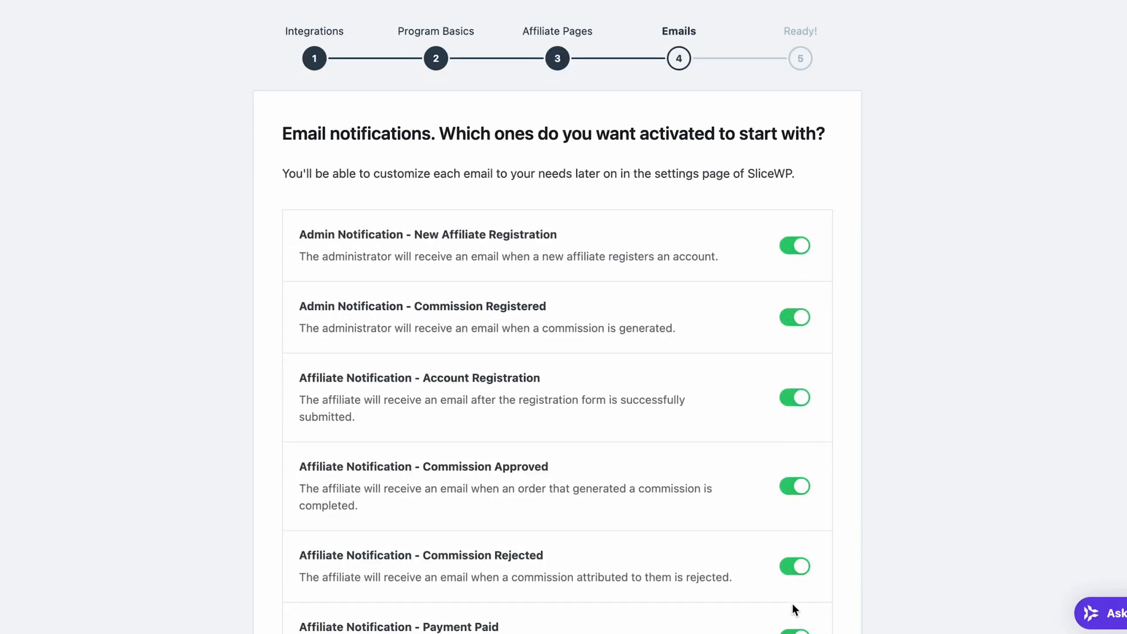
scroll(down, 3)
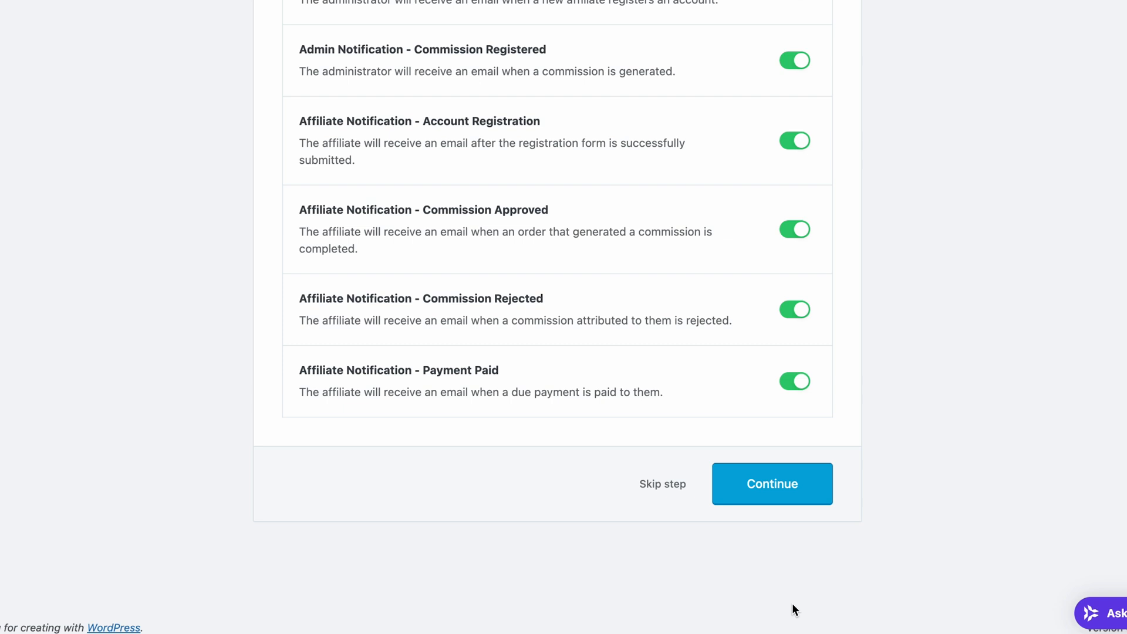
click(771, 483)
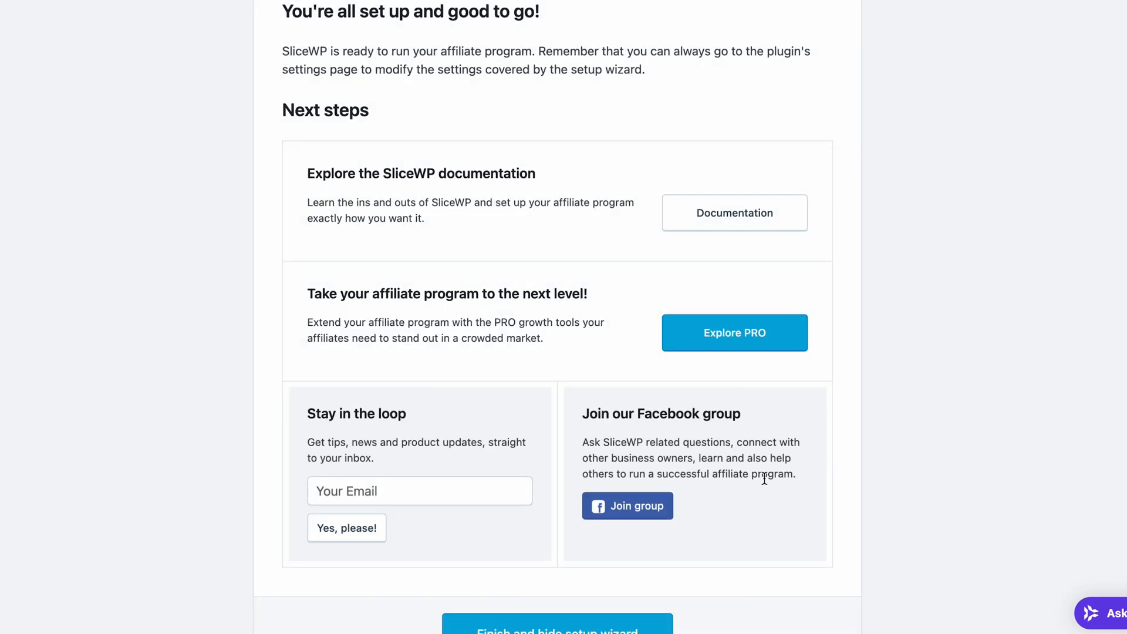
scroll(down, 3)
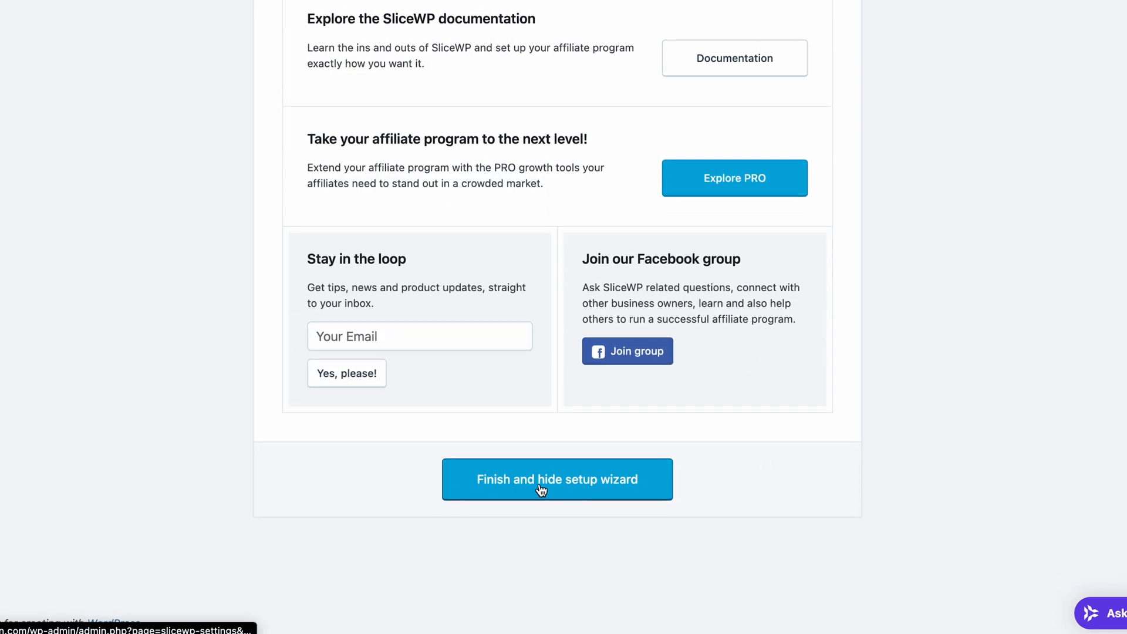
- Finish and hide the setup wizard, then review the empty SliceWP dashboard
click(556, 480)
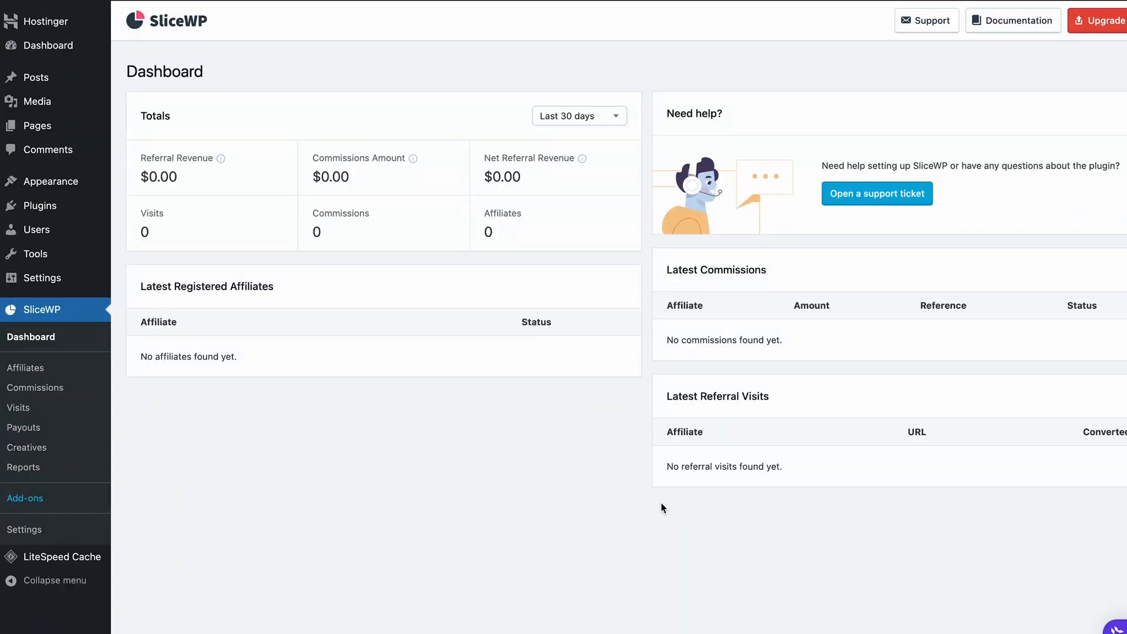
scroll(down, 3)
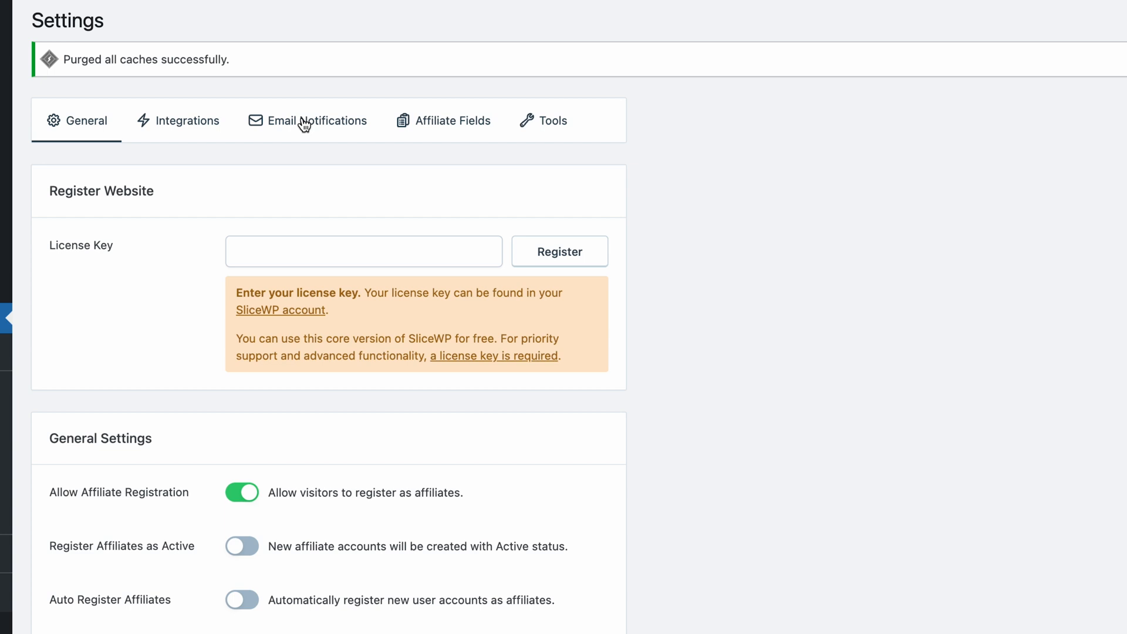
- Set the Account Registration email to 'We've received your affiliate registration request…' and save
click(317, 120)
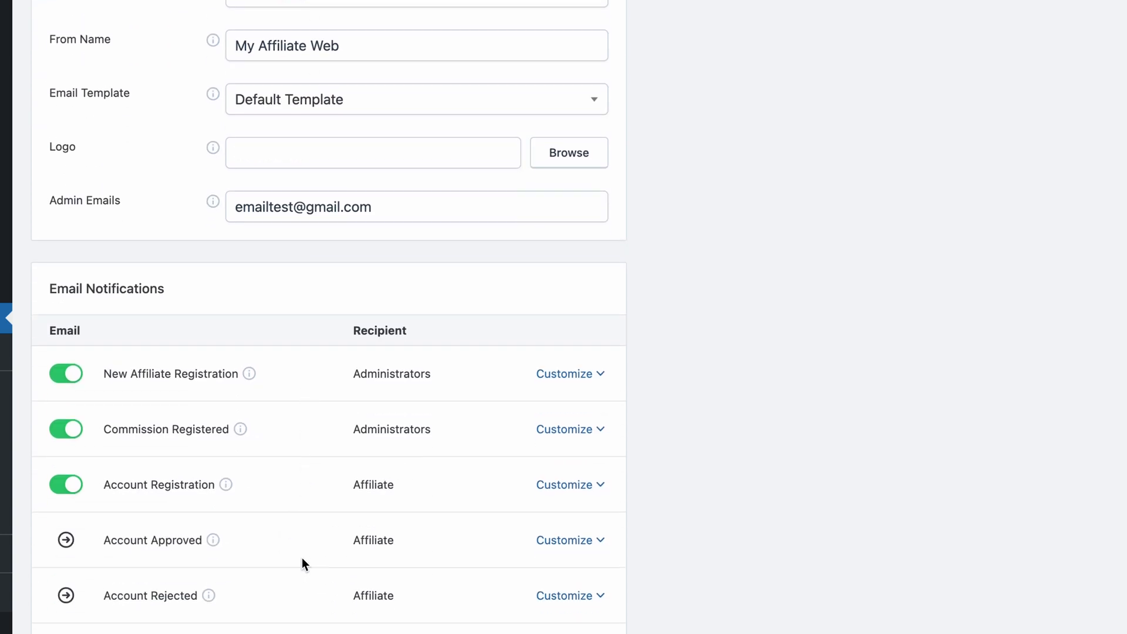
scroll(down, 3)
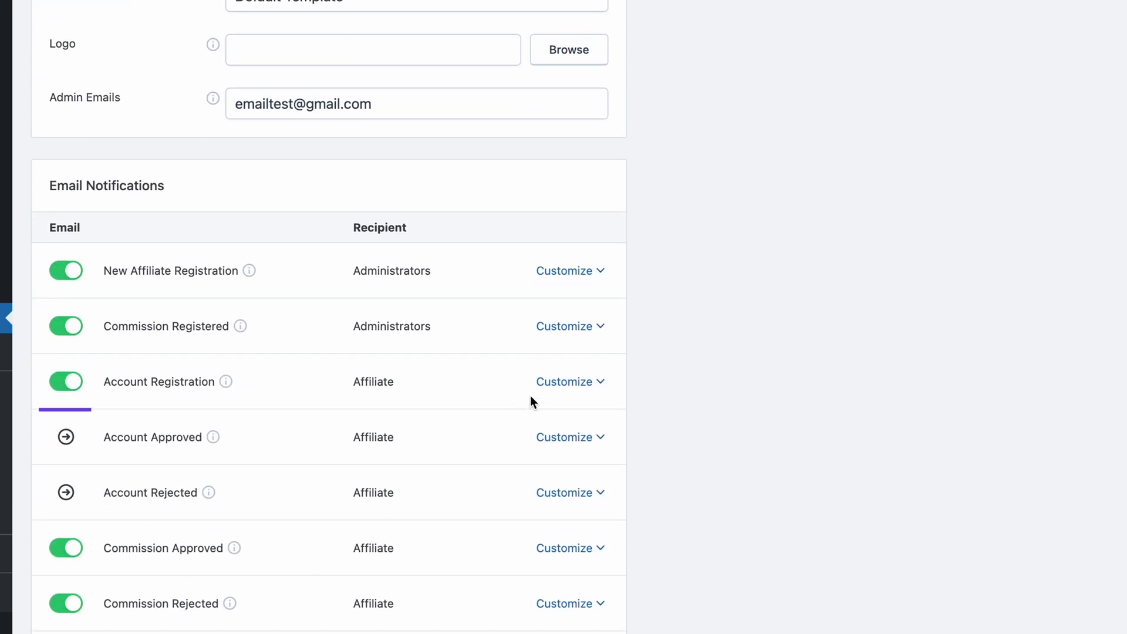
click(565, 381)
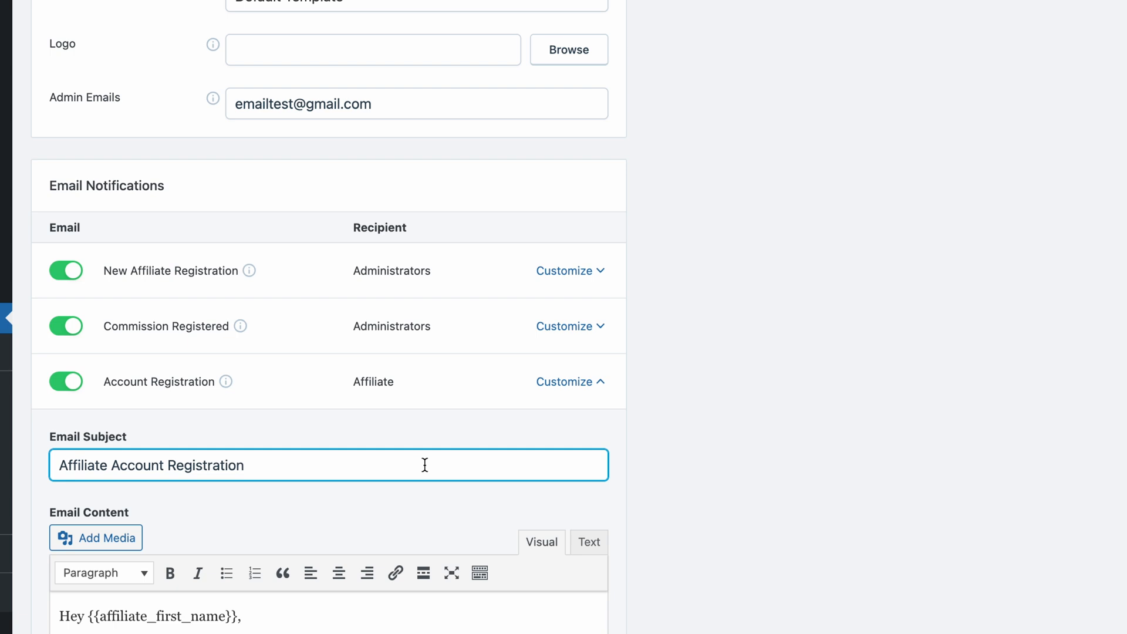
text(We've received your affiliate registration request. Our team will review it shortly and we'll get back to you with details.)
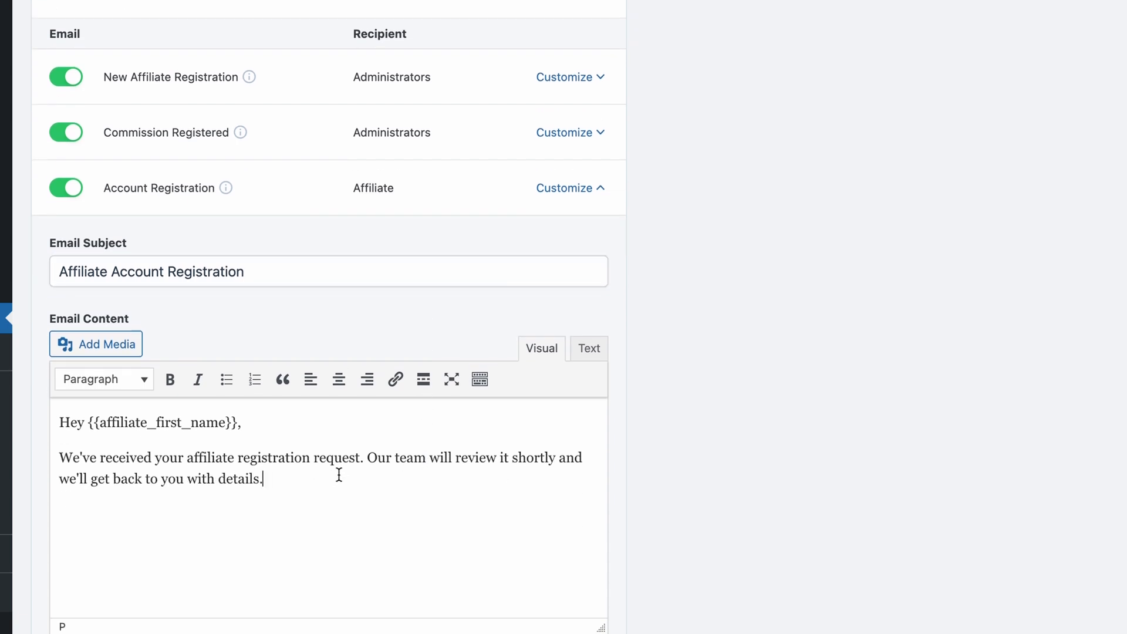
scroll(down, 3)
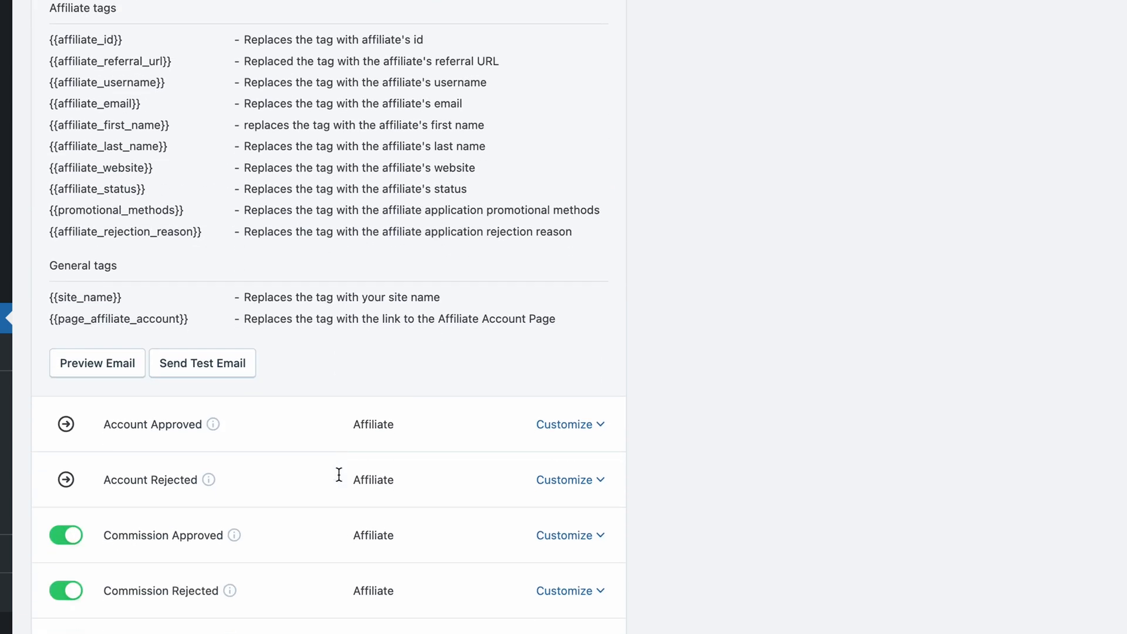
scroll(down, 3)
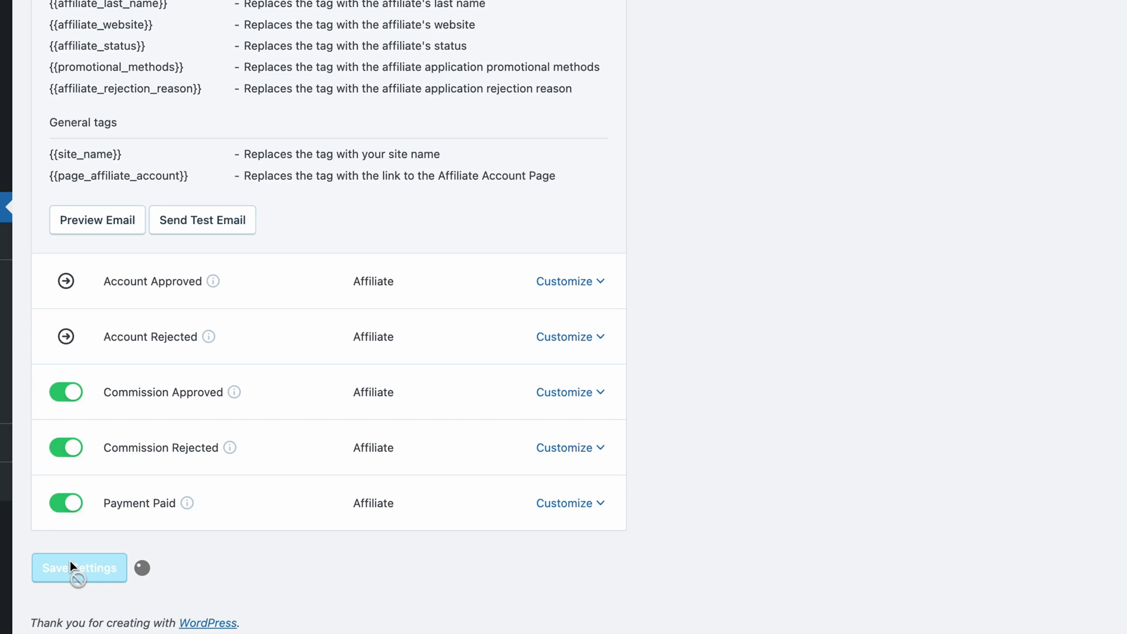
click(79, 567)
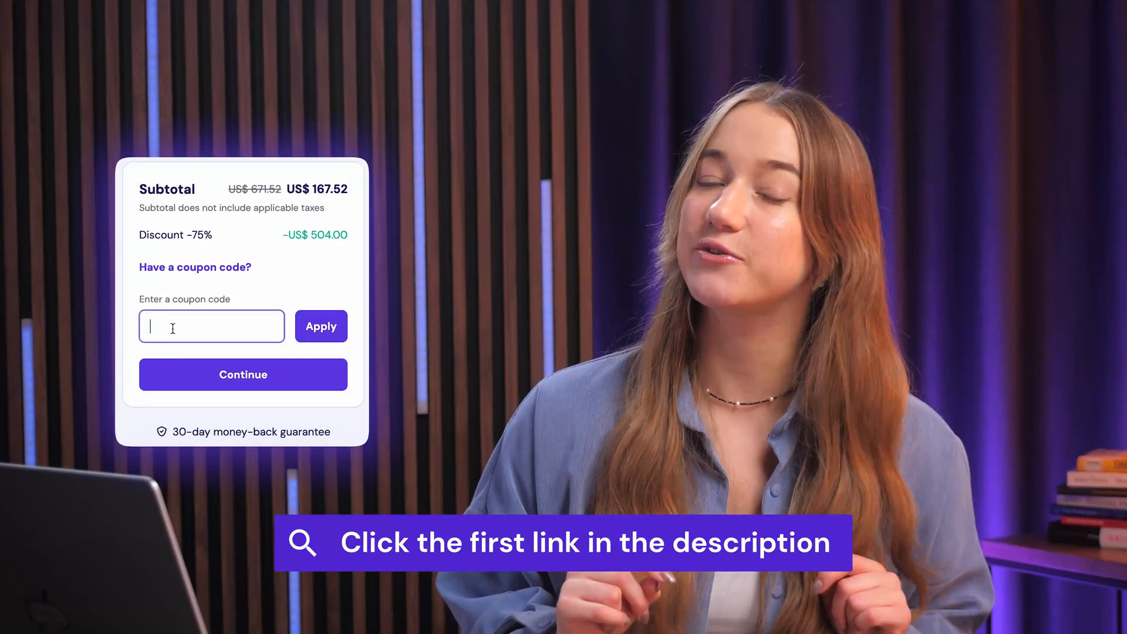
text(WP10)
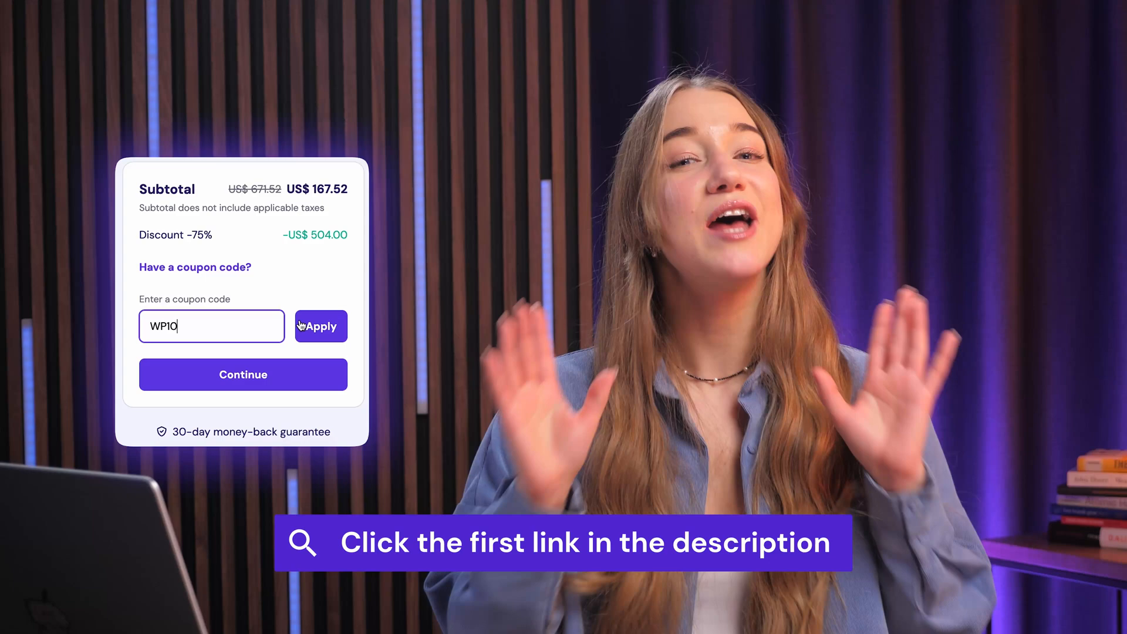
click(321, 326)
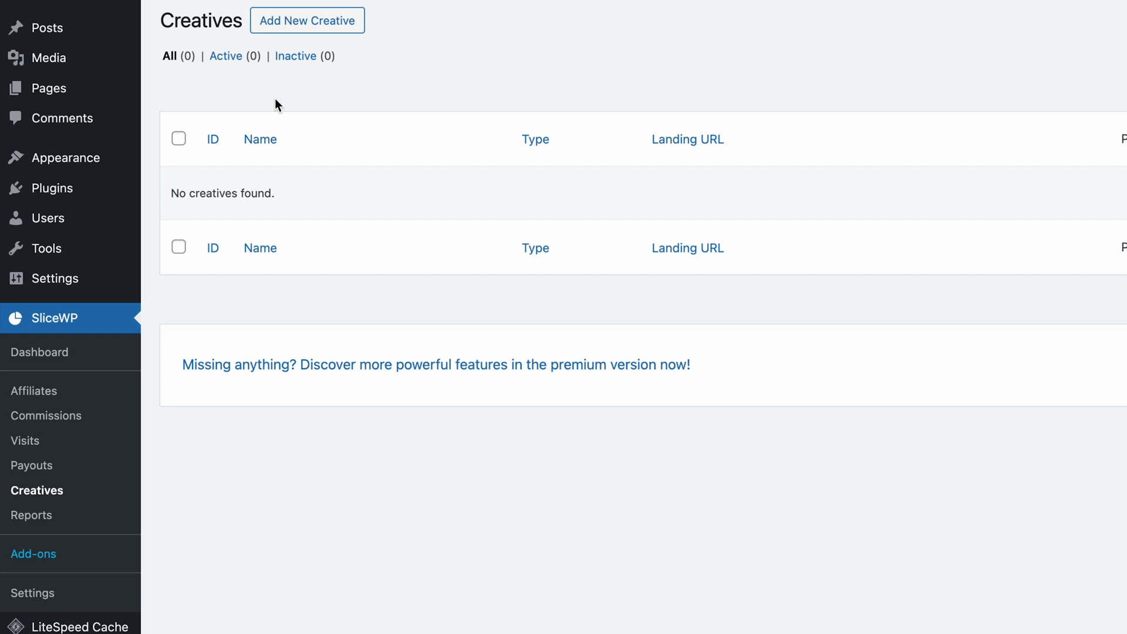
- Go back to the WordPress admin Dashboard from SliceWP Creatives
click(306, 20)
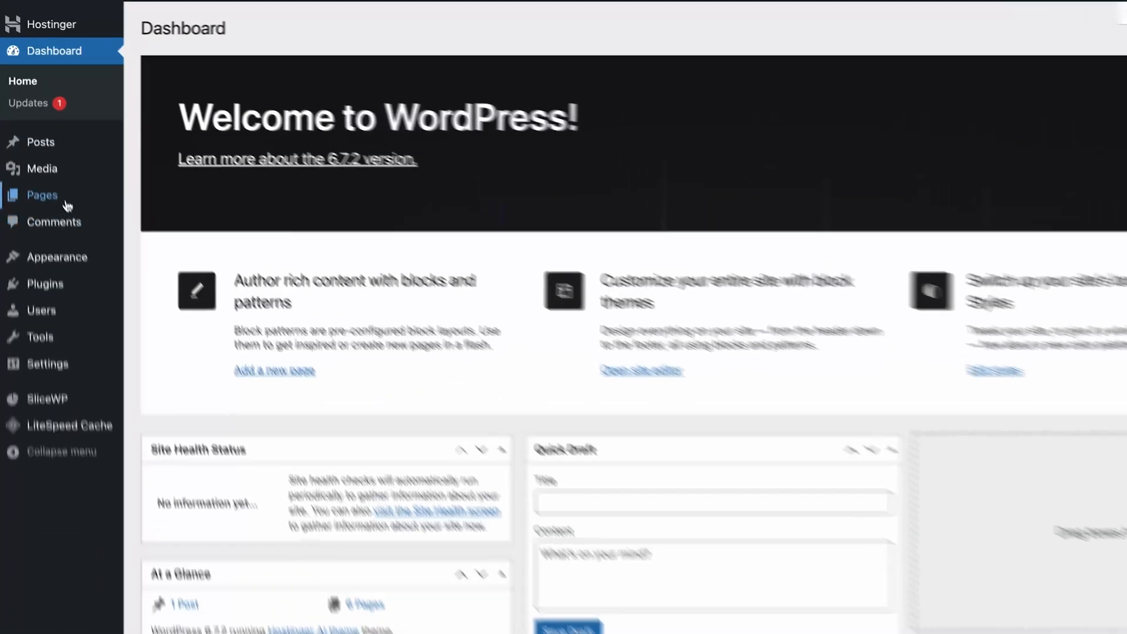
- View the Affiliate Registration page on the site from the Pages list
click(42, 195)
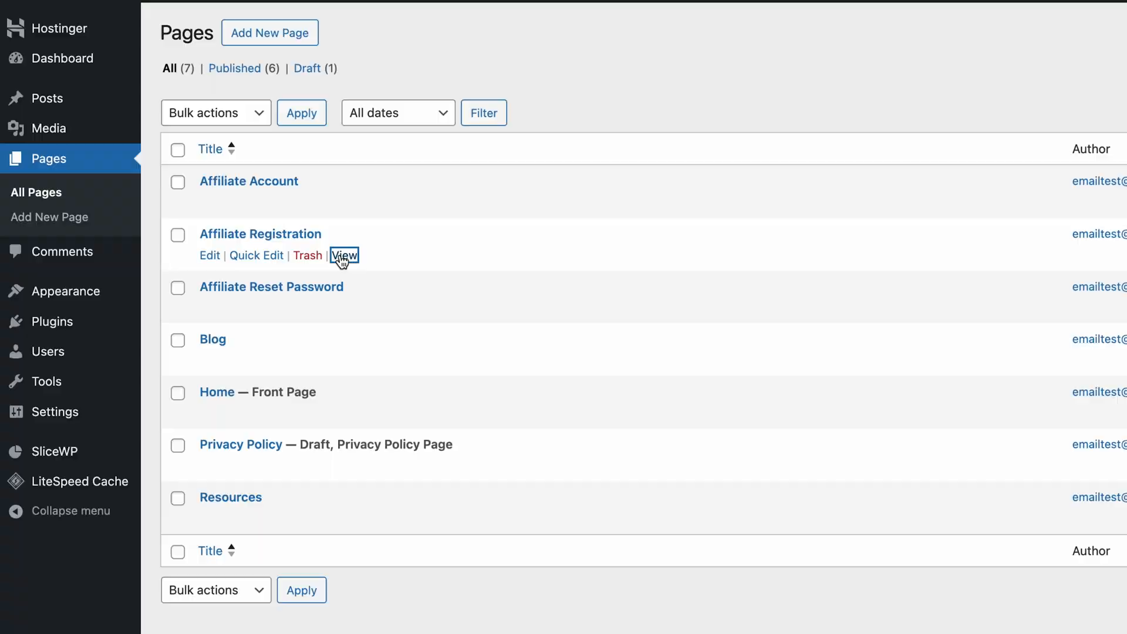
click(345, 255)
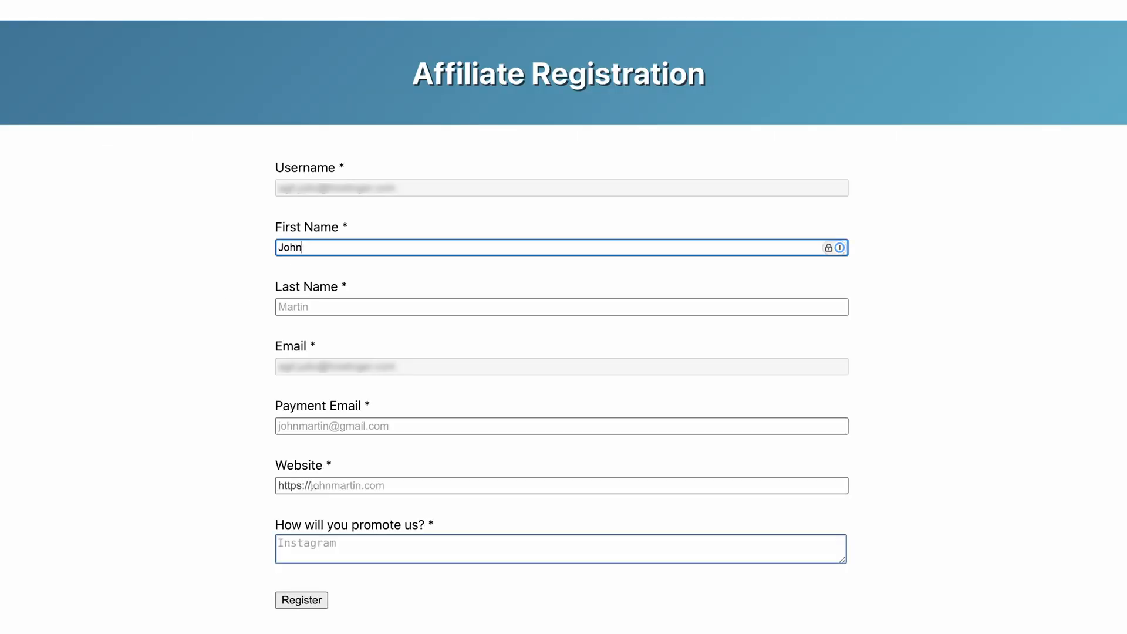
click(301, 600)
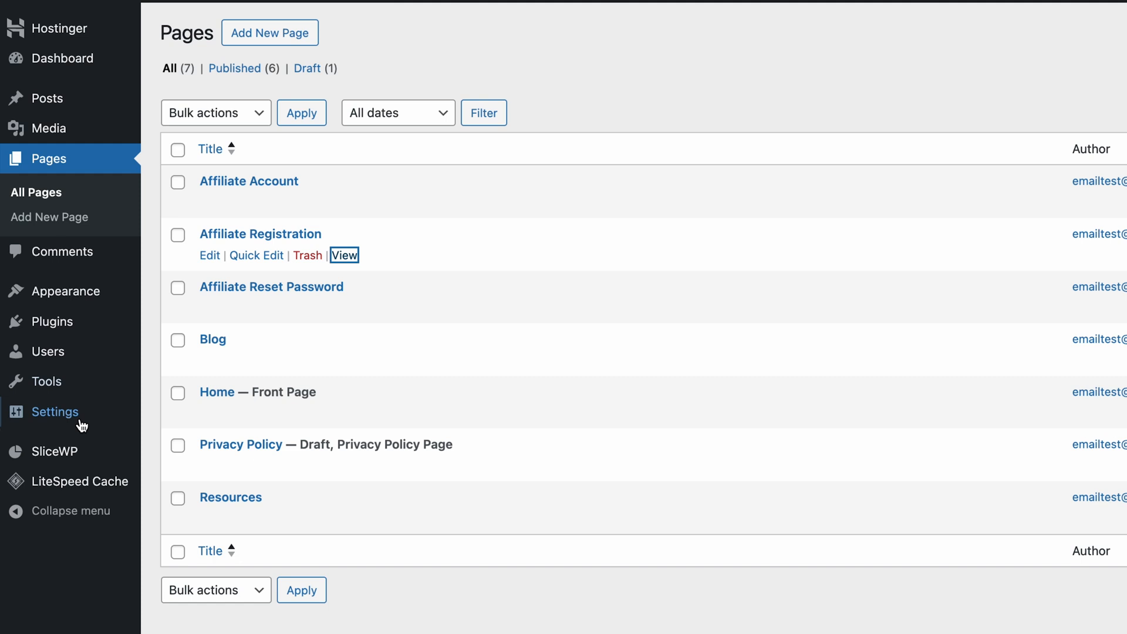
click(57, 451)
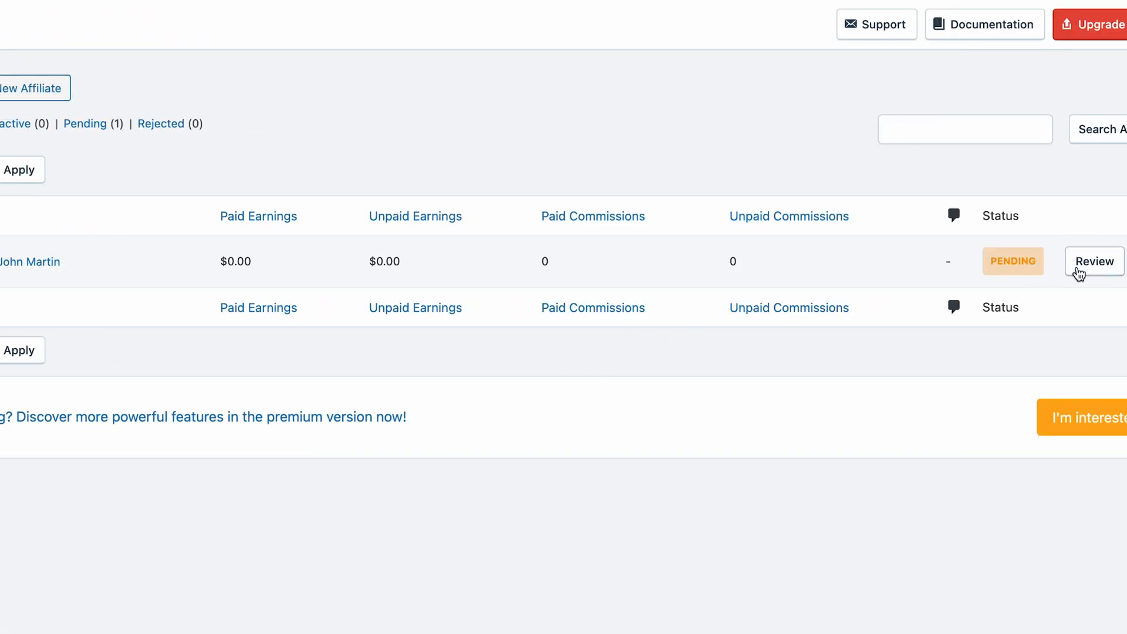
click(1095, 261)
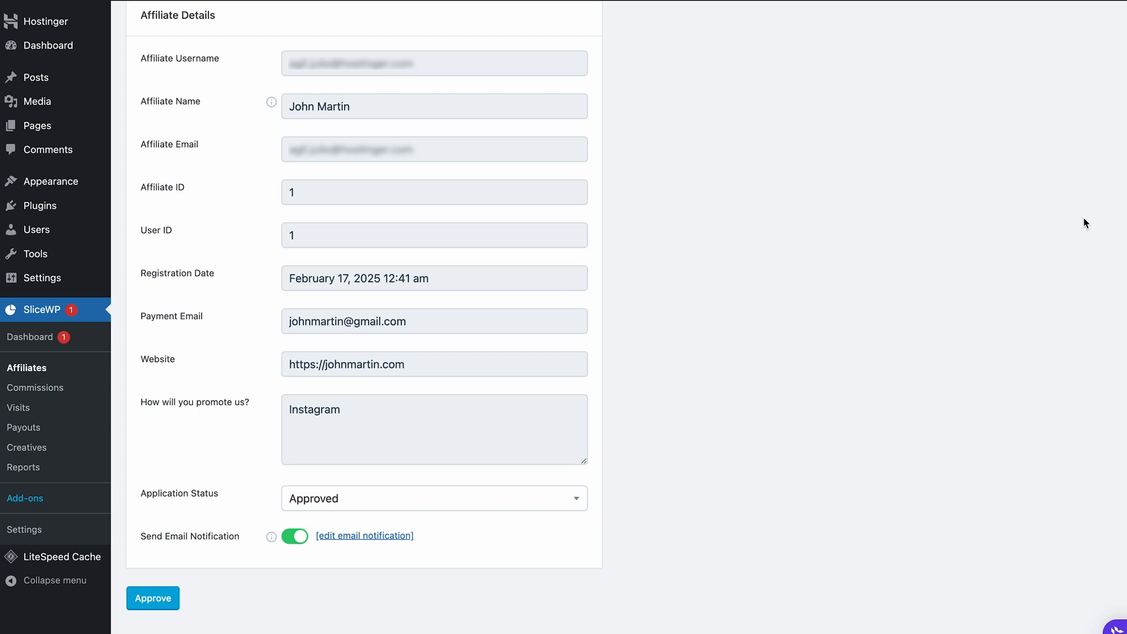
click(435, 497)
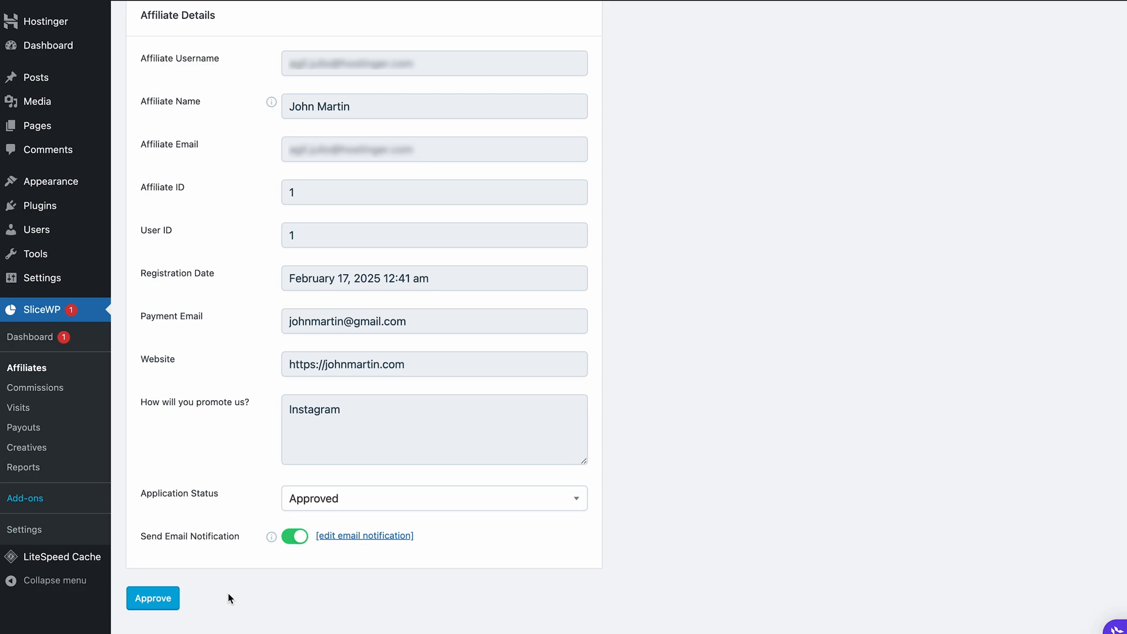
click(153, 598)
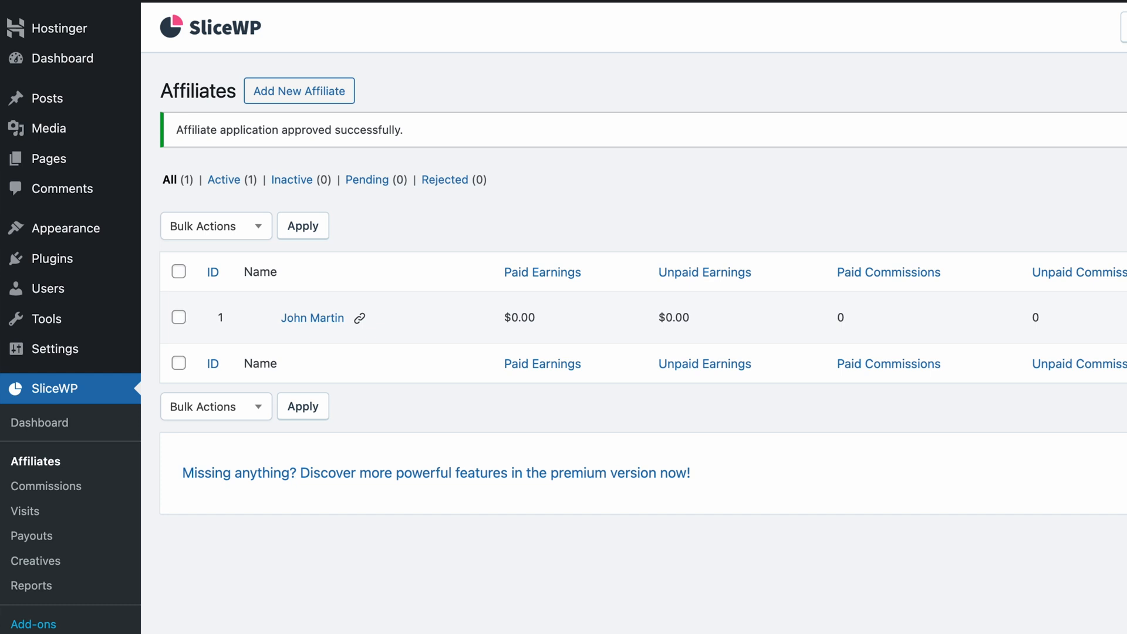
mouse_move(680, 105)
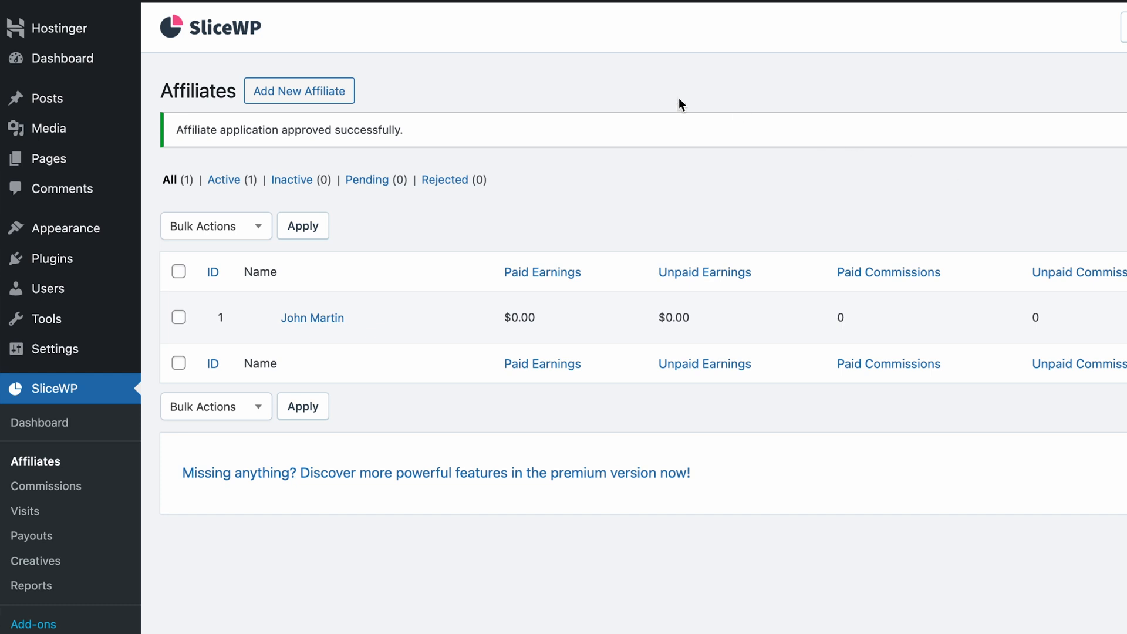
- Preview the Add New Affiliate form and partly fill in its details
click(298, 91)
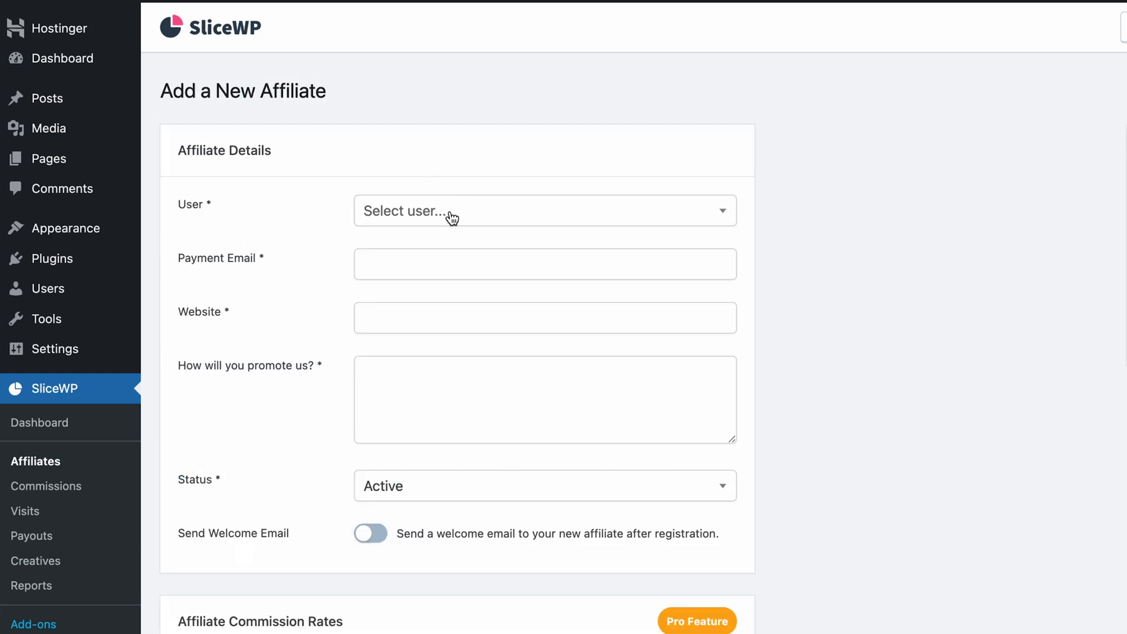
click(545, 211)
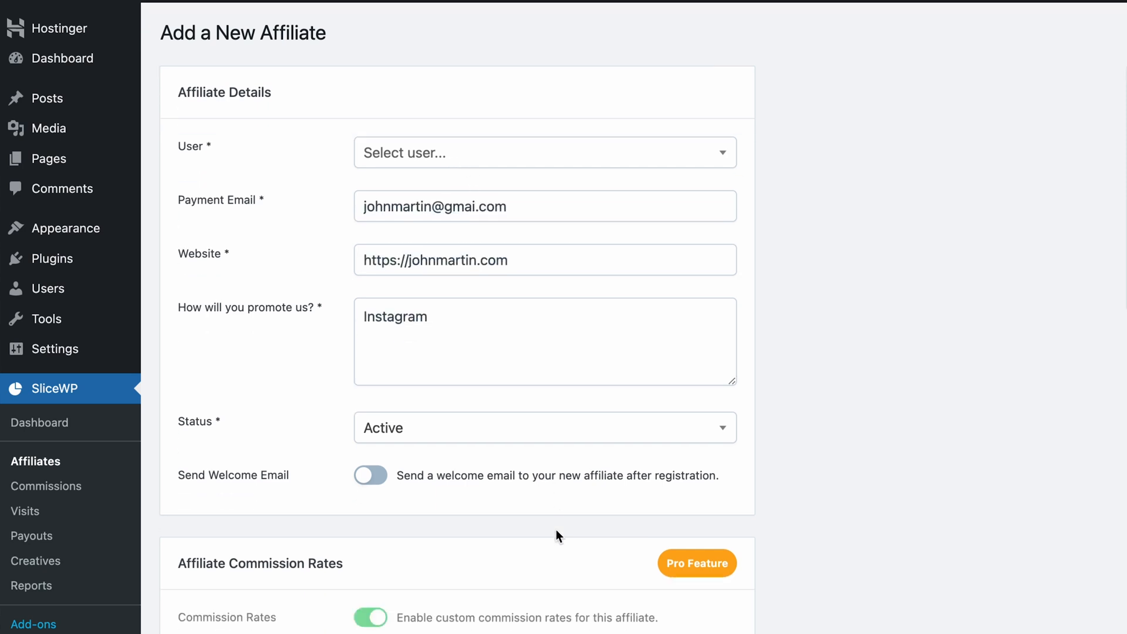
scroll(down, 3)
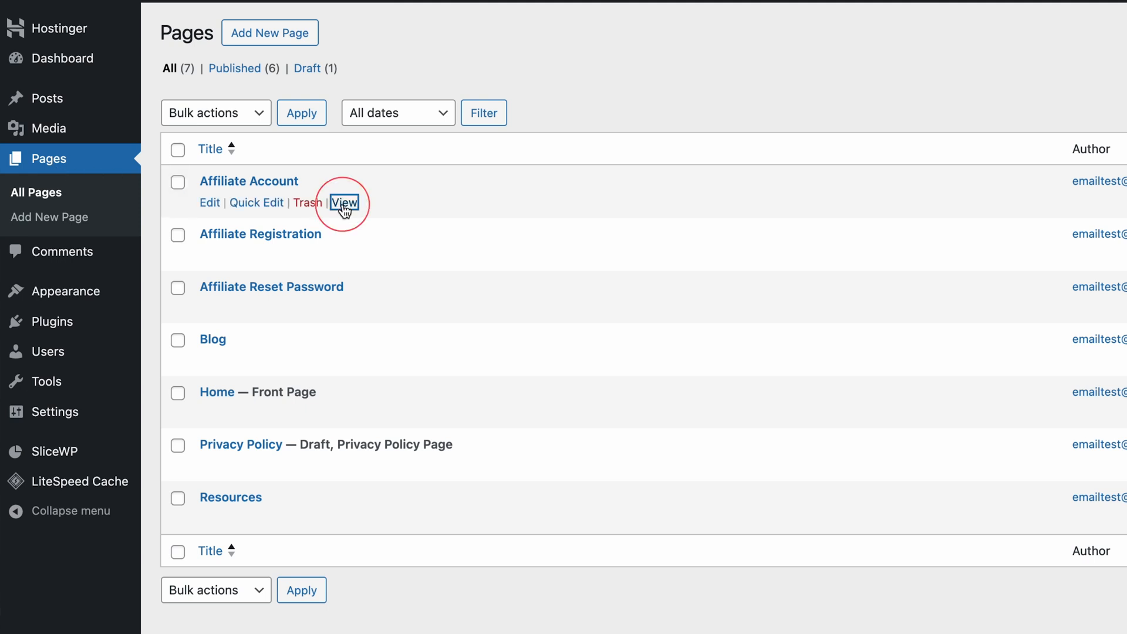
click(343, 202)
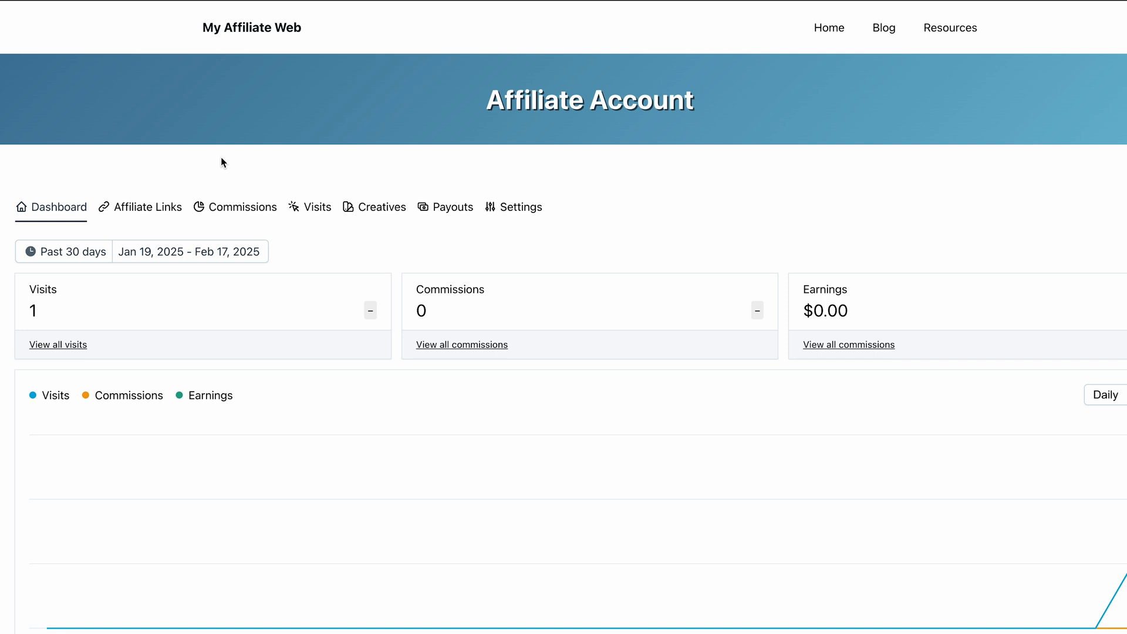
click(147, 207)
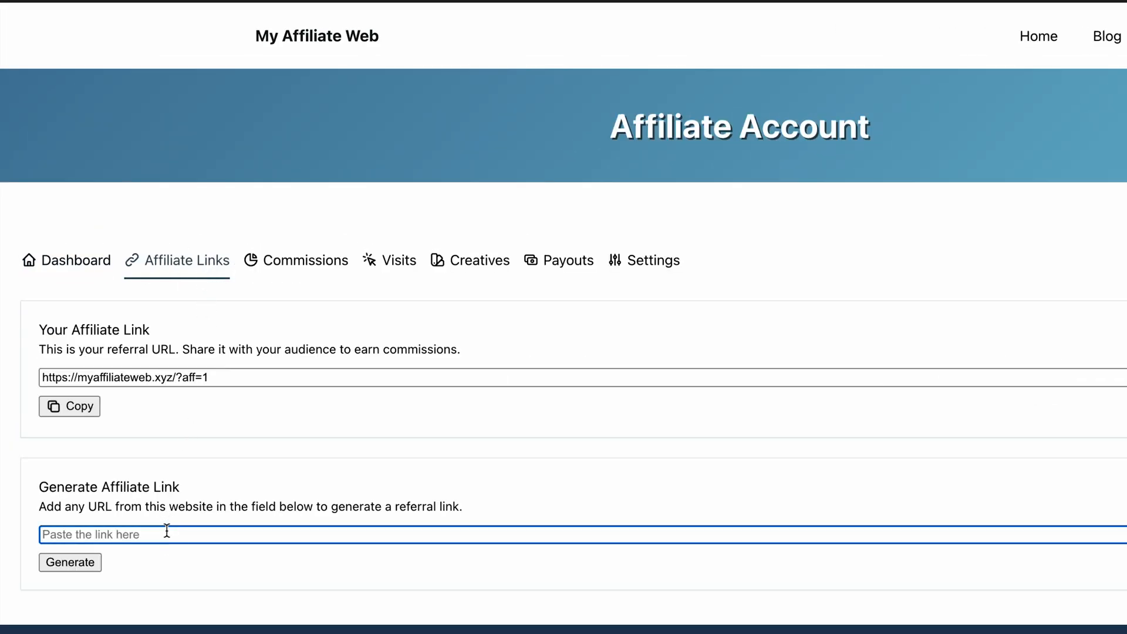
text(https://myaffiliateweb.xyz/resources/)
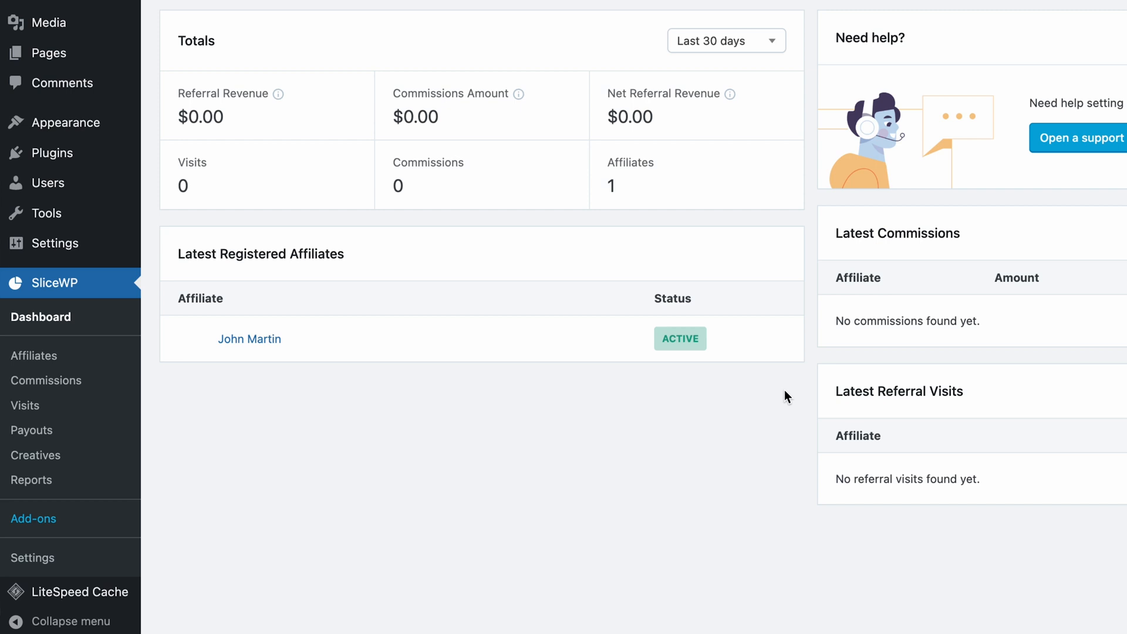
mouse_move(784, 397)
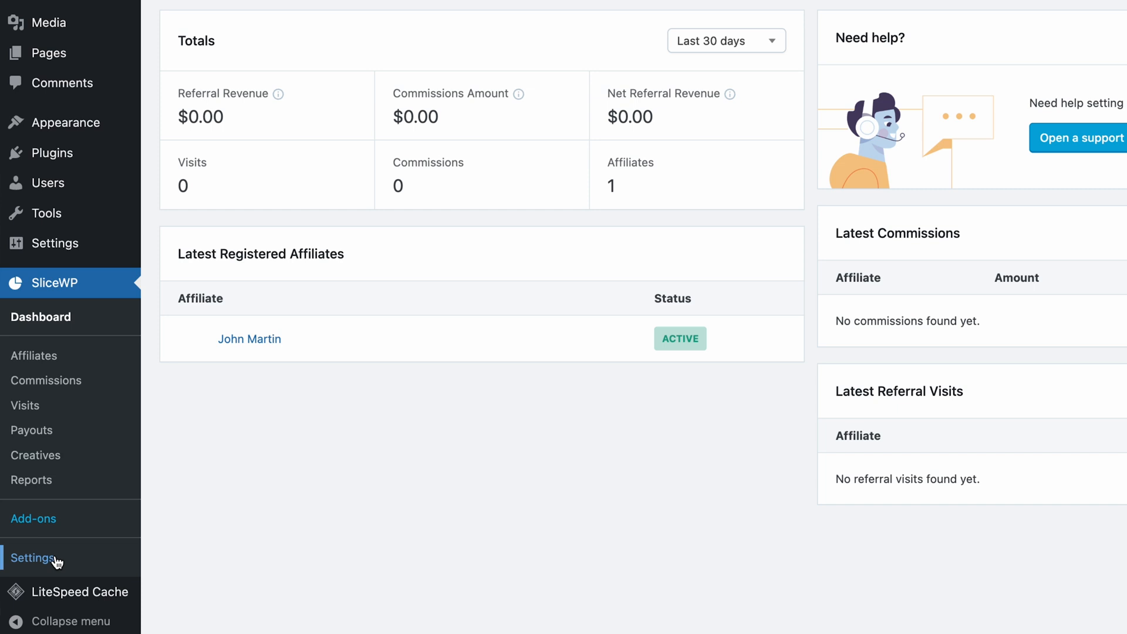
- Replace the SliceWP affiliate URL keyword 'aff' with 'vandeil' in Affiliate URL Settings
click(31, 558)
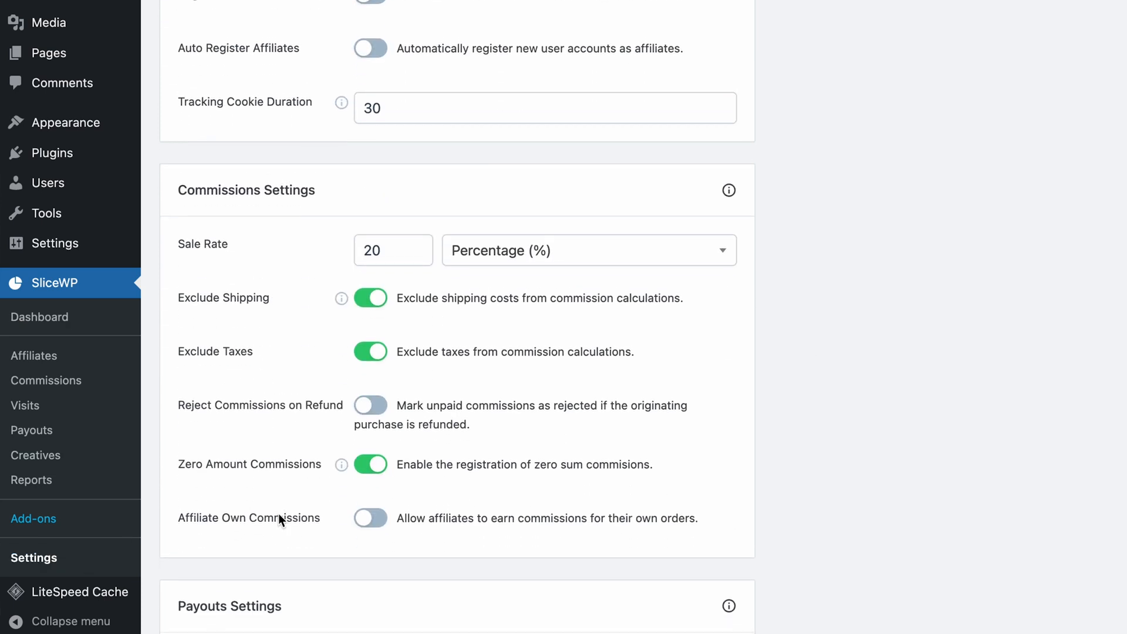
scroll(down, 3)
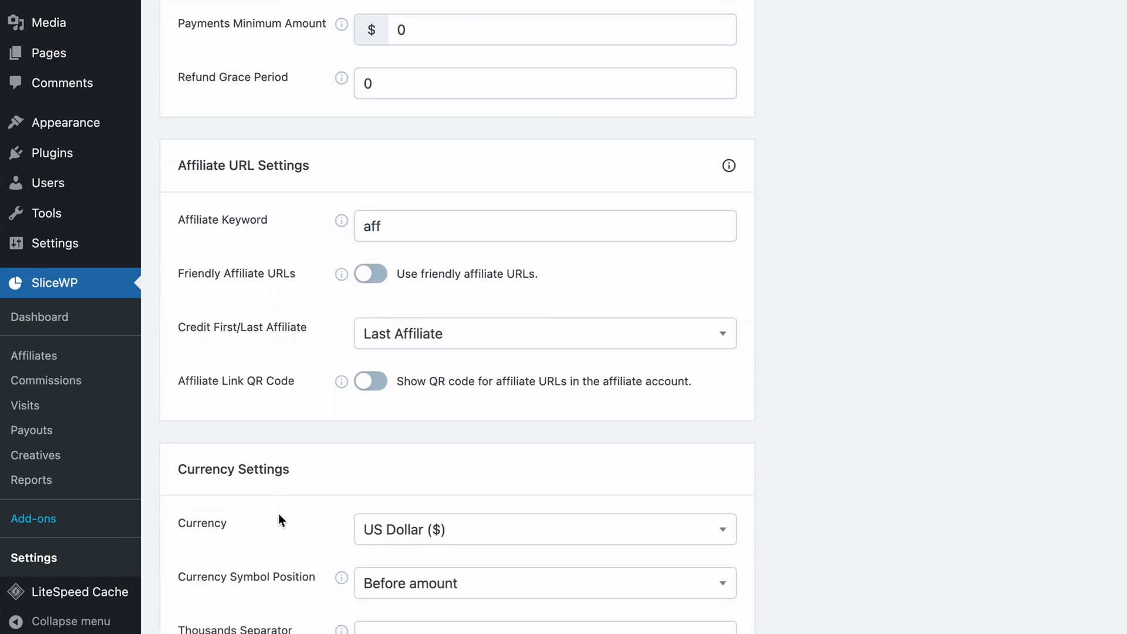
click(544, 225)
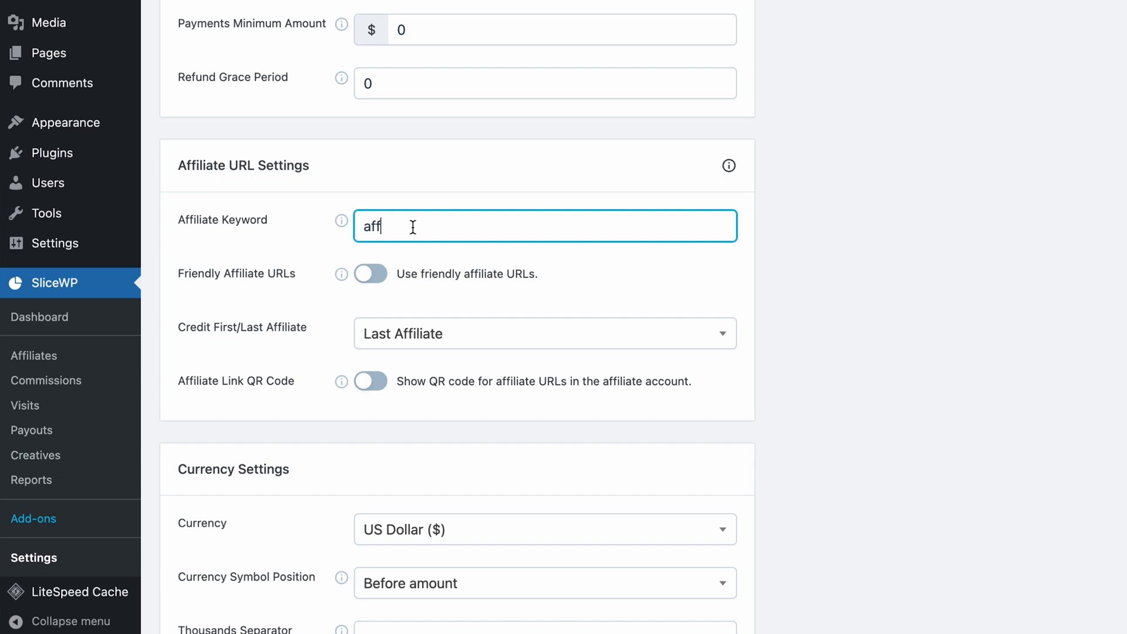
text(vandeil)
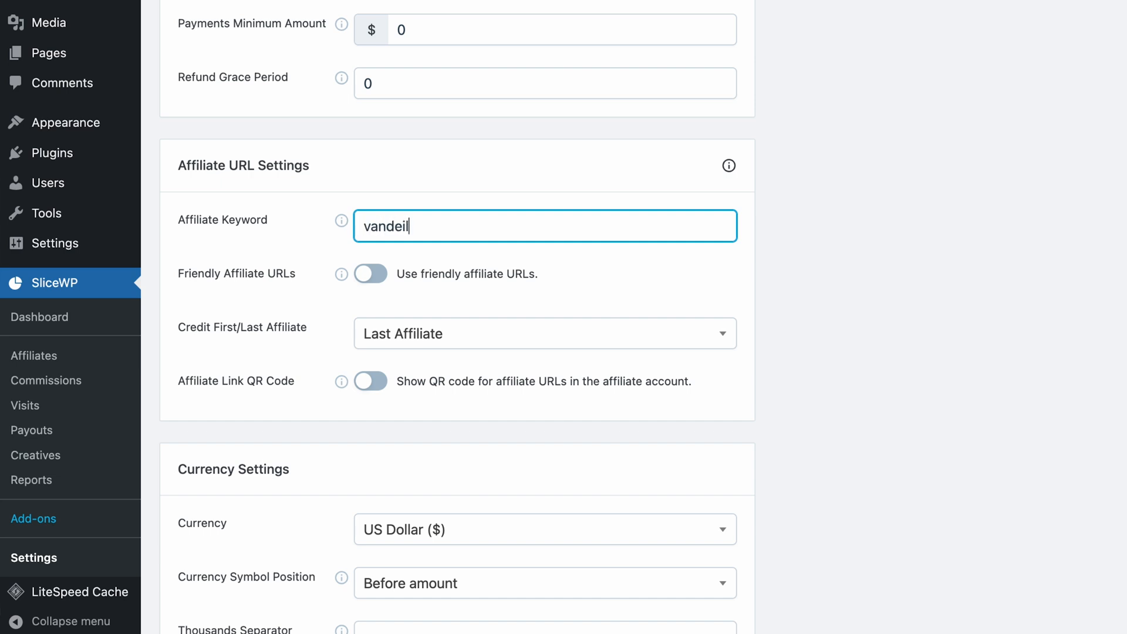
mouse_move(387, 268)
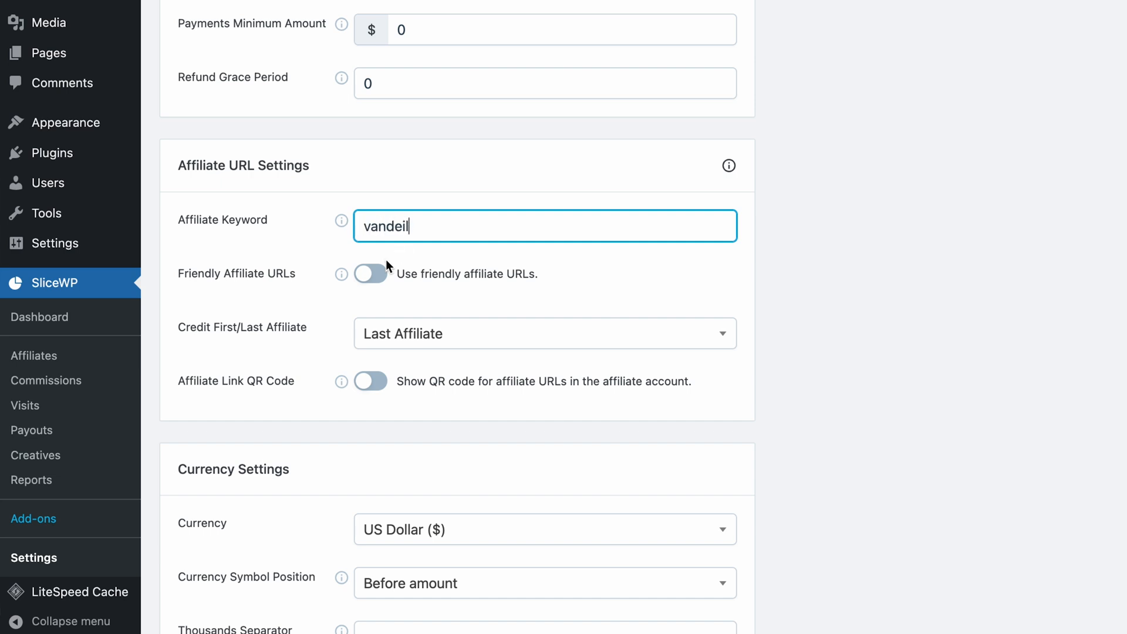
click(369, 273)
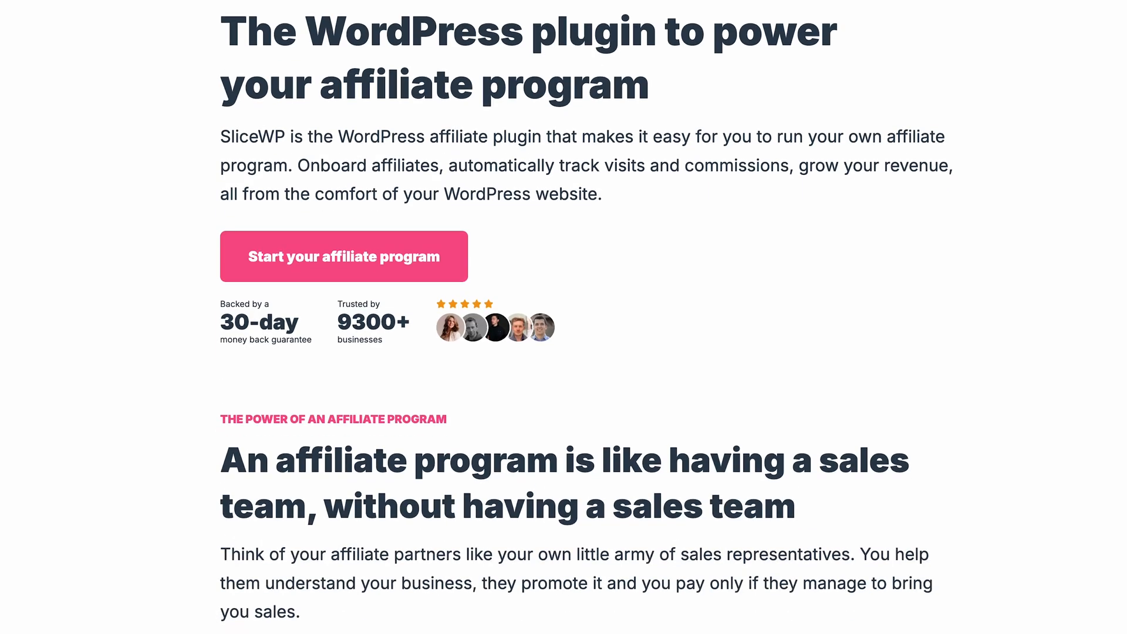
- Scroll through the SliceWP promotional homepage to review the affiliate program overview
scroll(down, 3)
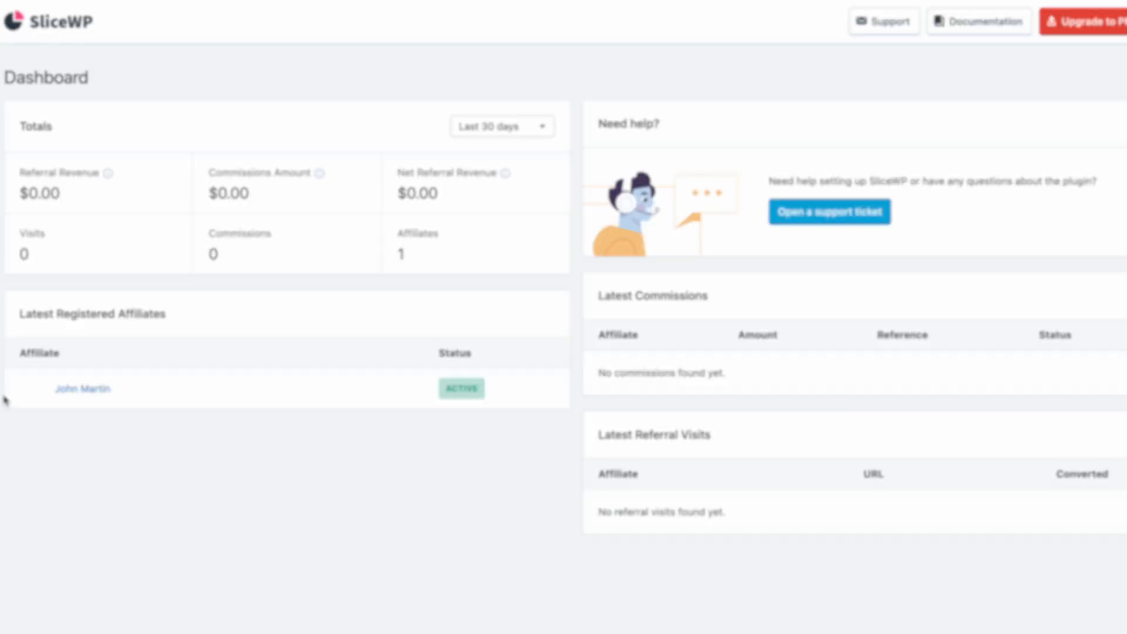
- Show the affiliate account's Visits tab listing one homepage visit
click(35, 458)
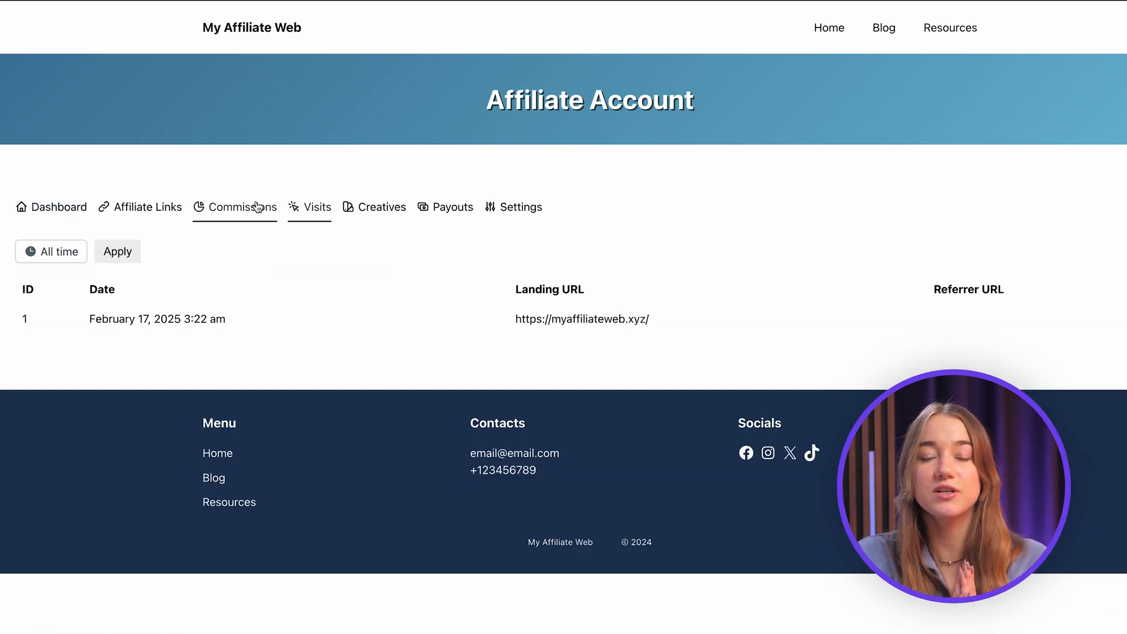
- Check the affiliate's commissions, then view the empty SliceWP Payouts page
click(451, 207)
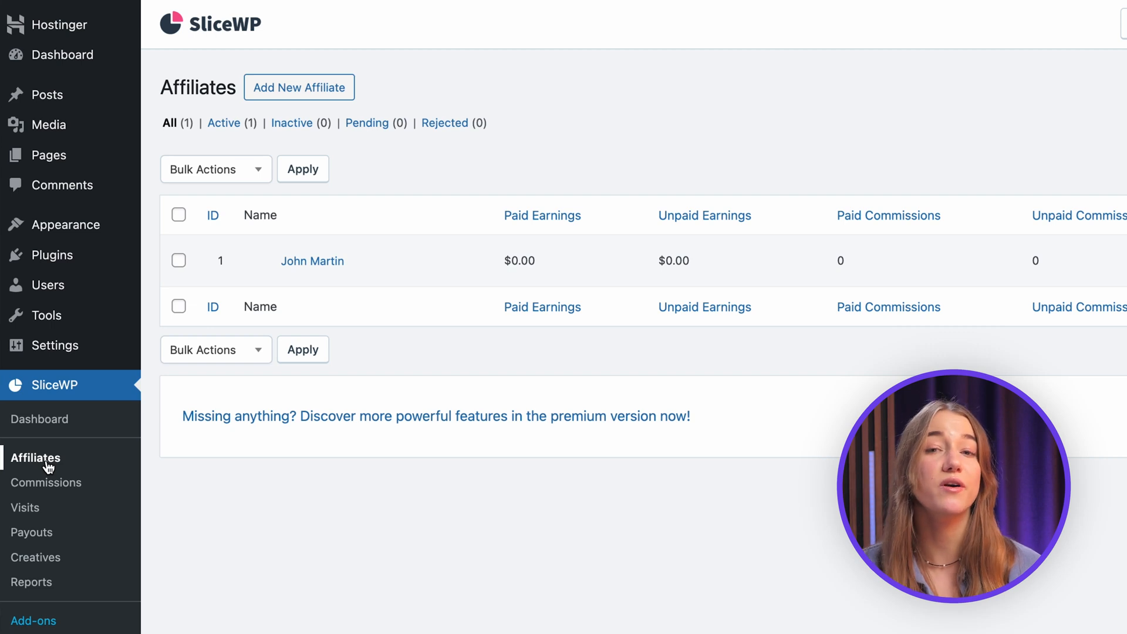
click(33, 532)
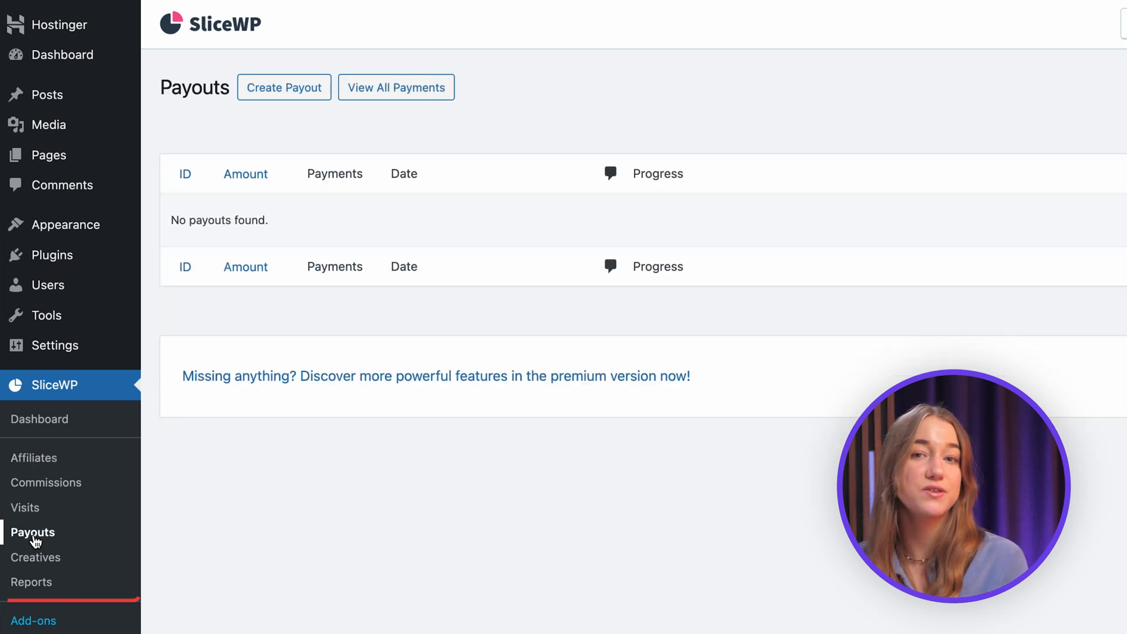